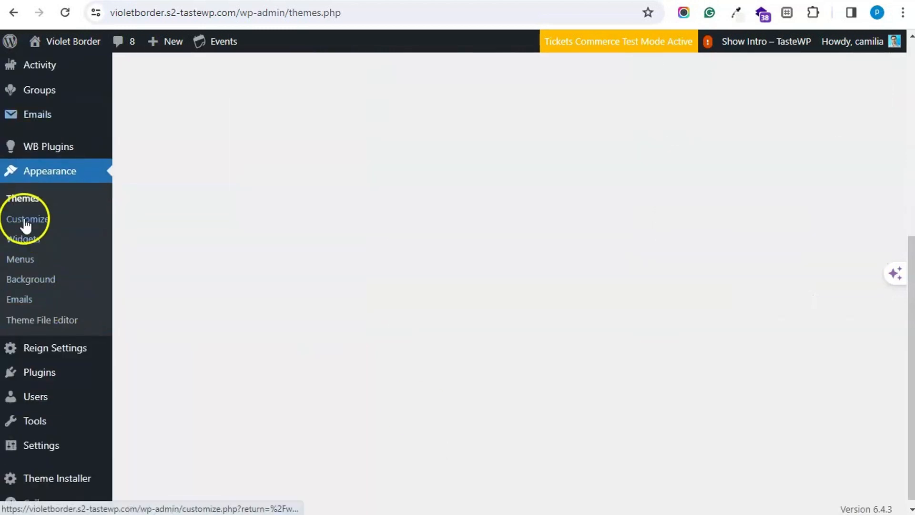
Step: Show the installed themes with REIGN listed as the active theme
left_click(23, 198)
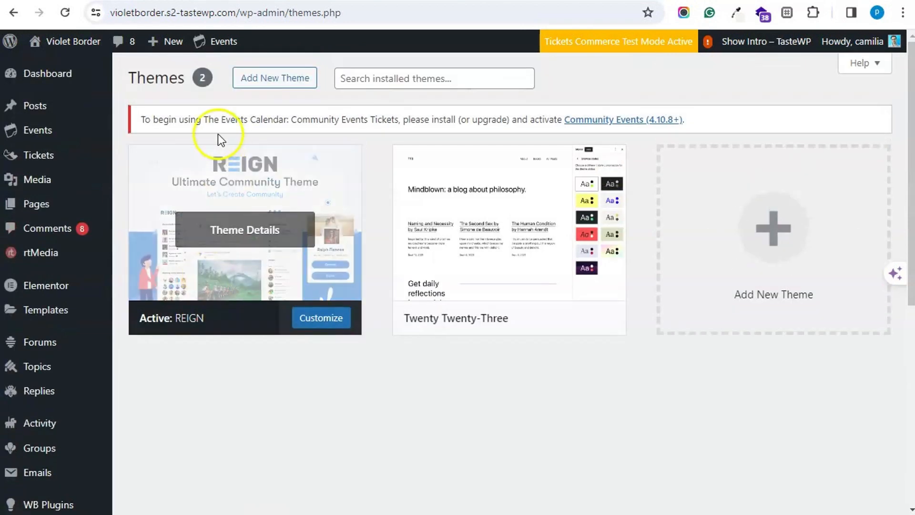
mouse_move(345, 114)
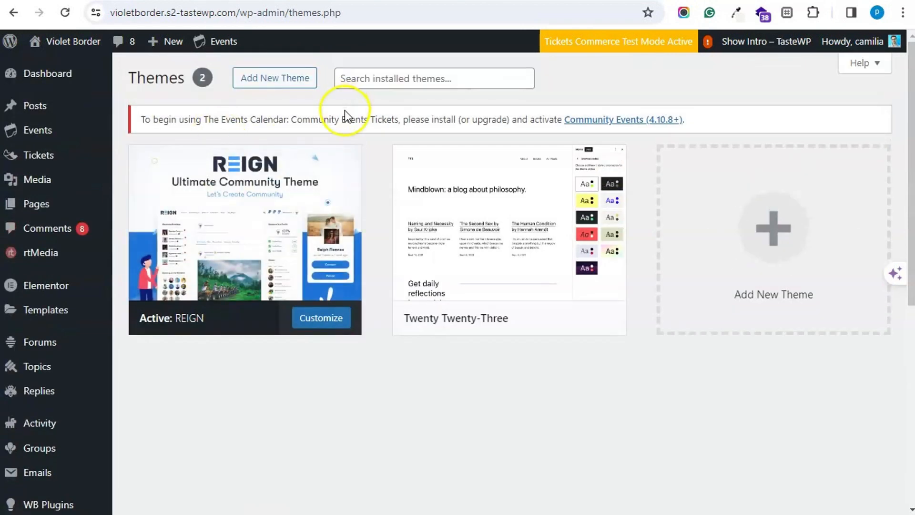
mouse_move(360, 133)
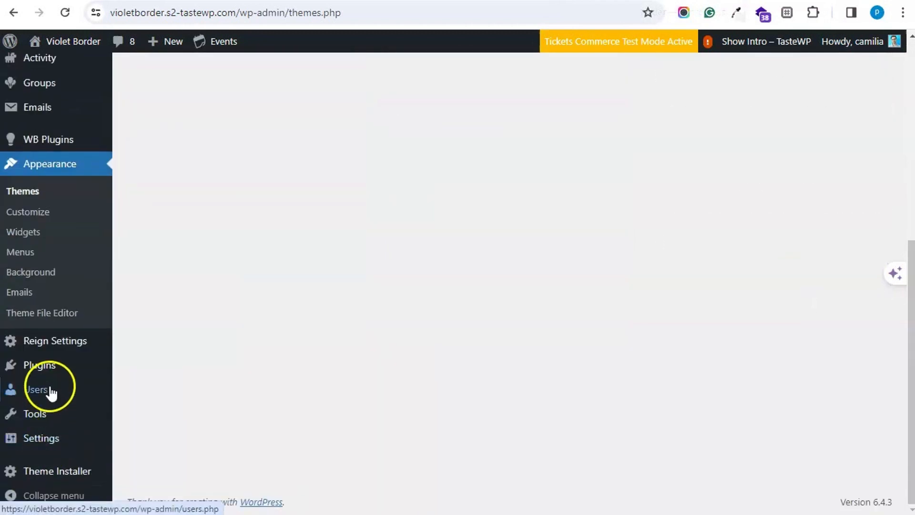
mouse_move(39, 365)
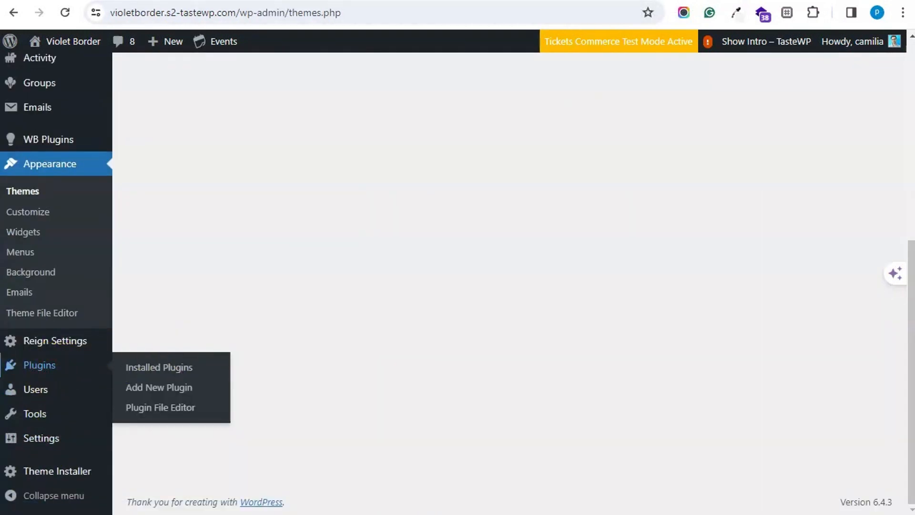
Step: Search Add Plugins for 'the event calendar', confirm The Events Calendar is active, then clear the search
left_click(158, 367)
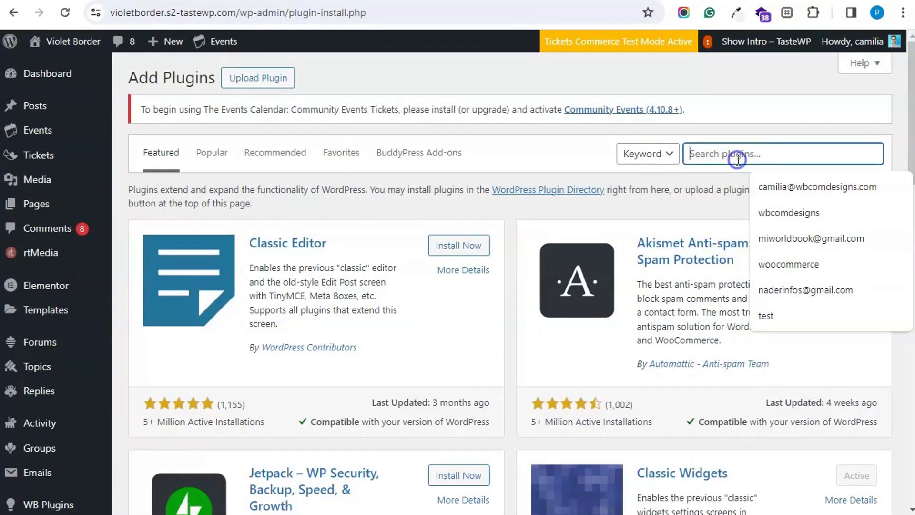
type("THE")
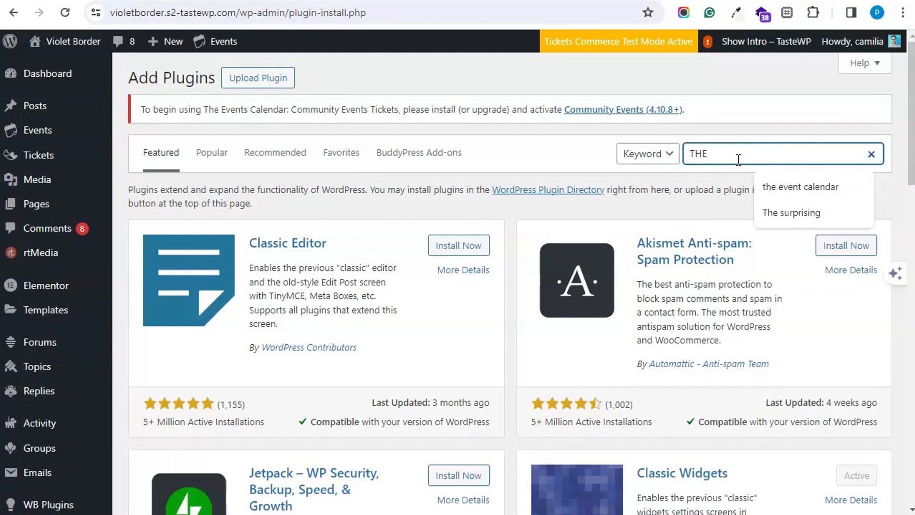
type("the e")
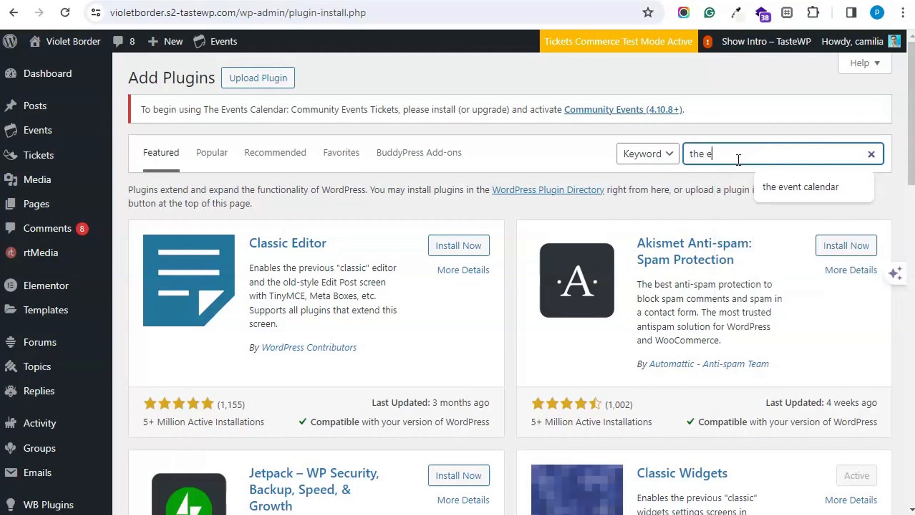
type("vent calendar")
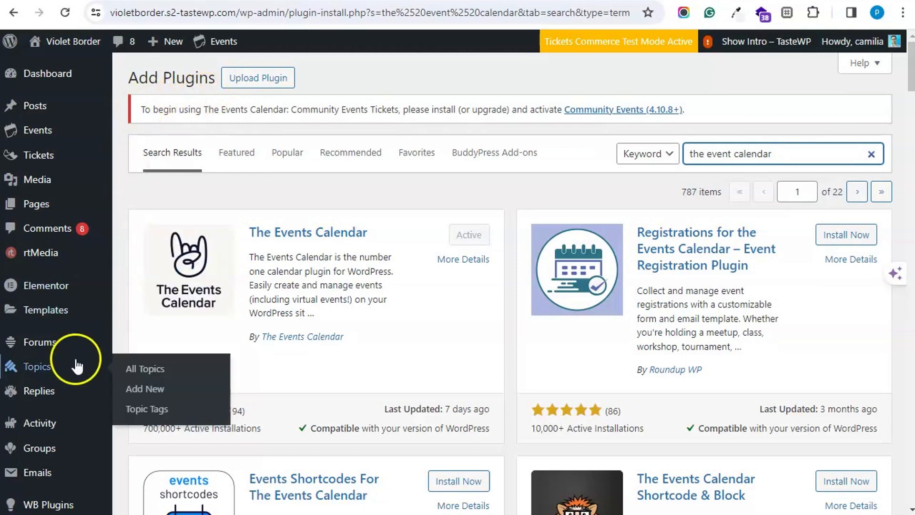
mouse_move(82, 315)
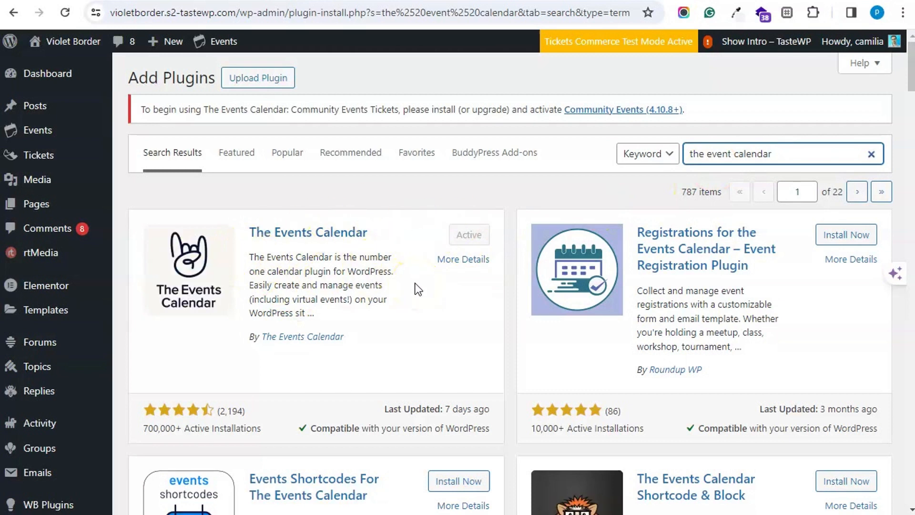
scroll("down", 3)
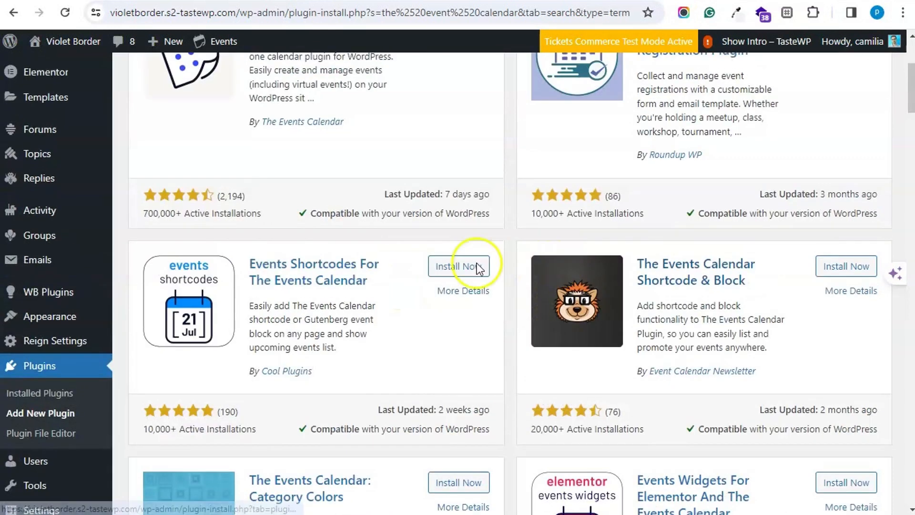
scroll("down", 3)
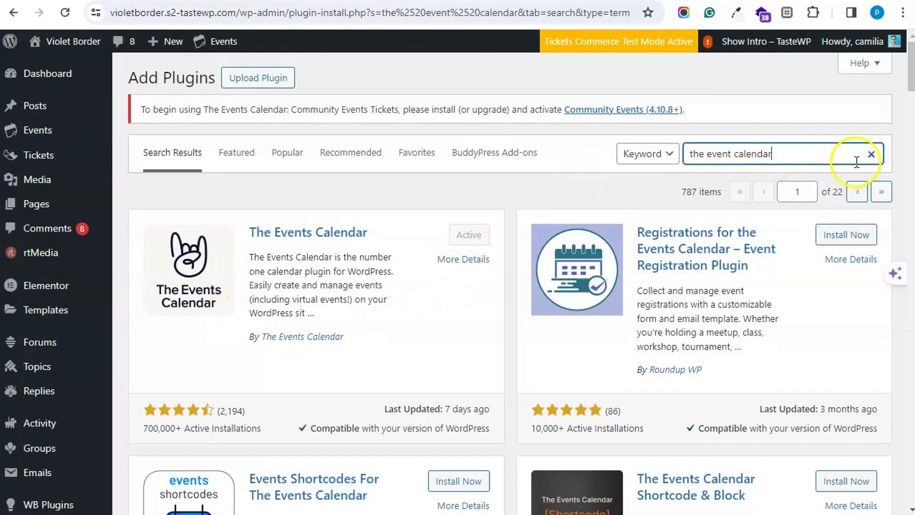
left_click(870, 155)
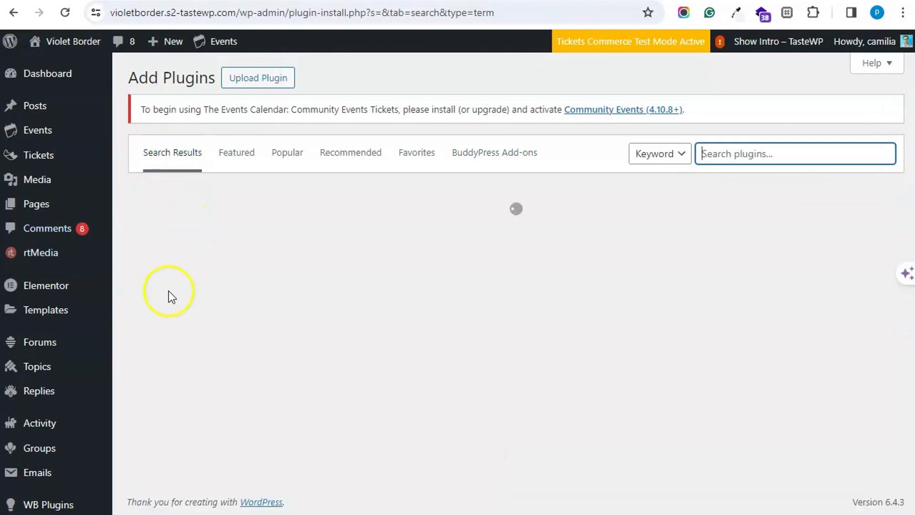
mouse_move(39, 342)
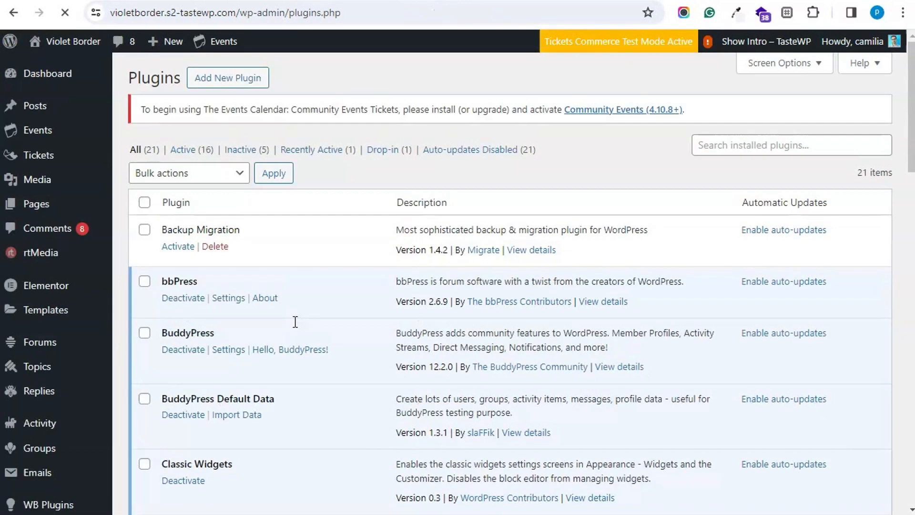
Step: Scroll through the installed plugins list showing bbPress and BuddyPress active
scroll("down", 3)
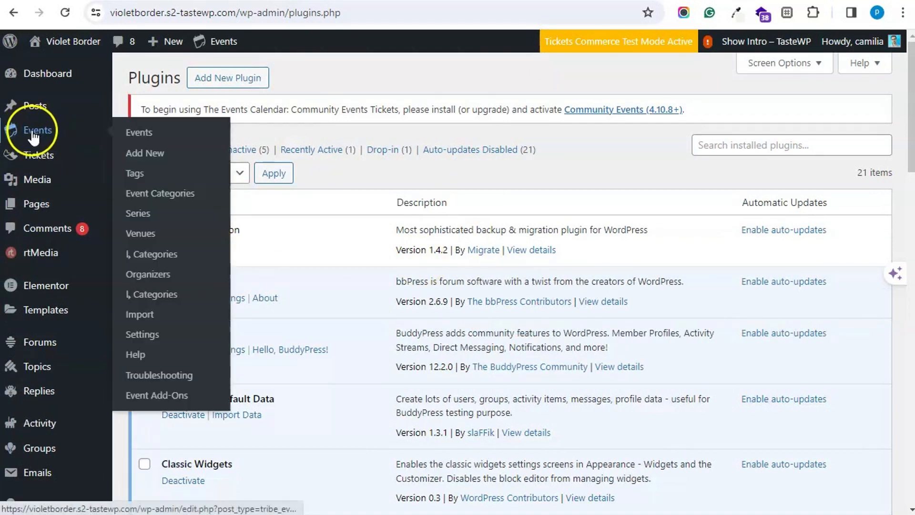
mouse_move(145, 152)
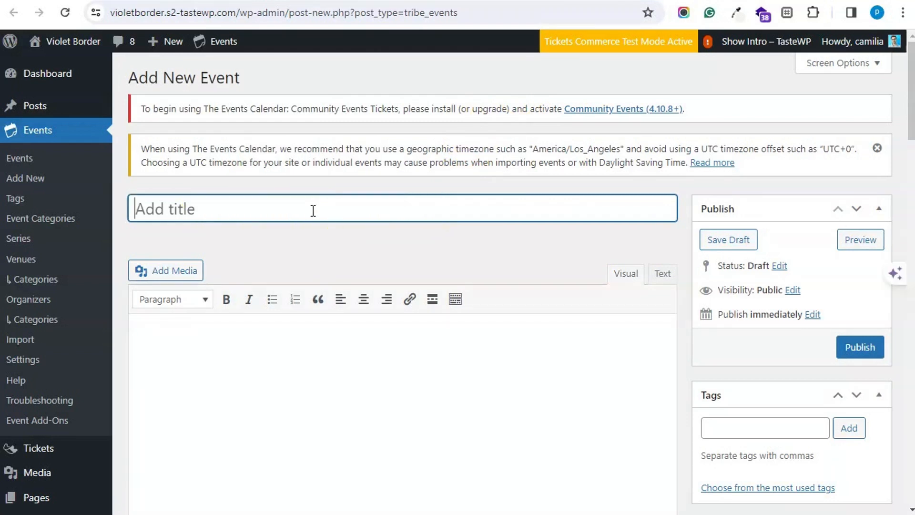
Step: Review the Sunburn Concert's April 12–June 15, 2024 dates and Book My Show organizer
scroll("down", 3)
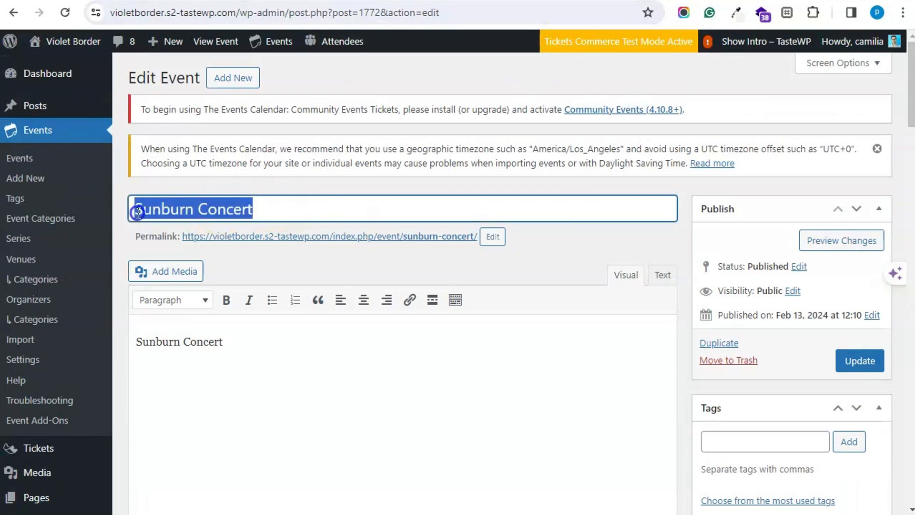
scroll("down", 3)
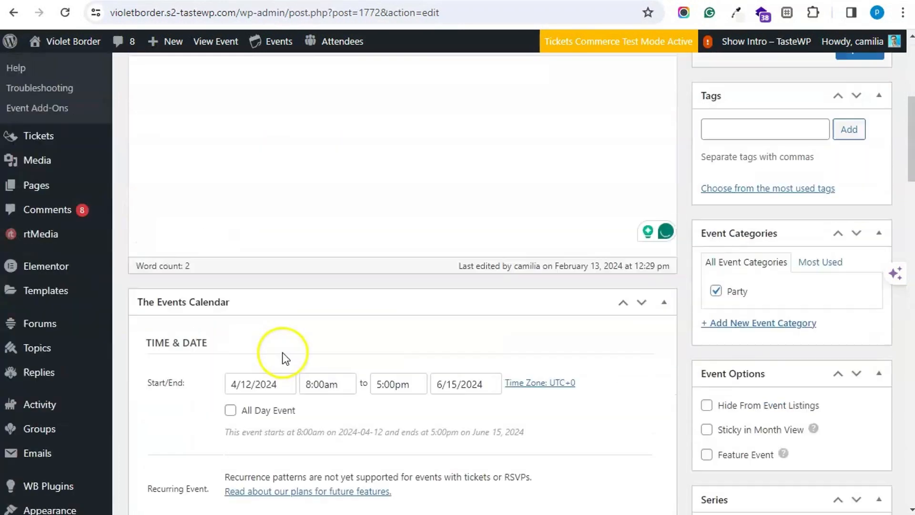
scroll("down", 3)
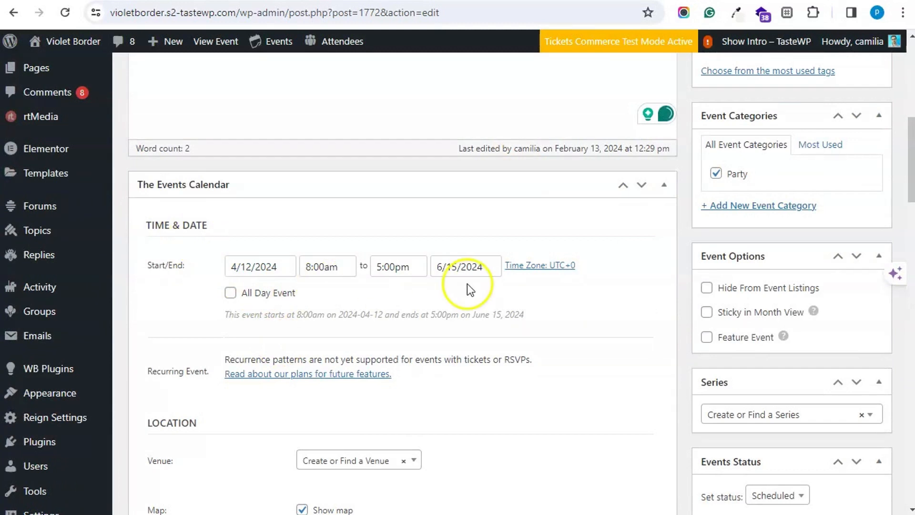
mouse_move(539, 265)
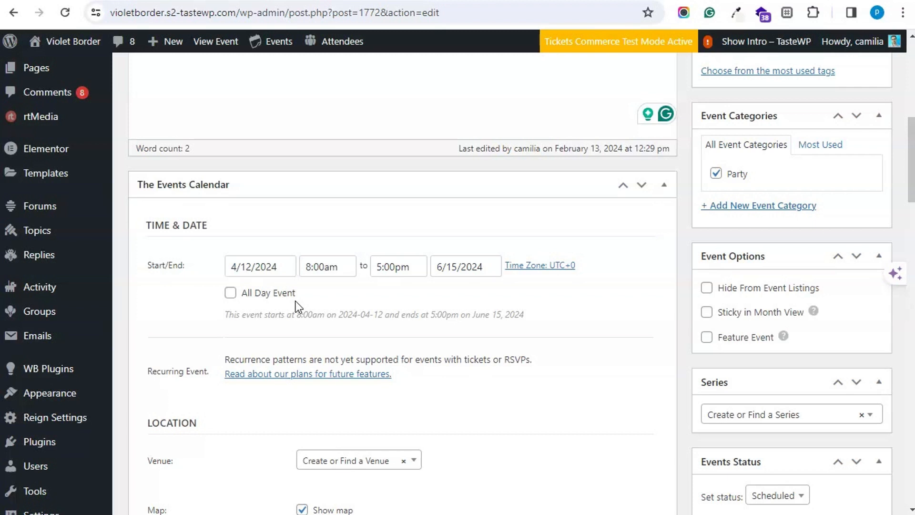
scroll("down", 3)
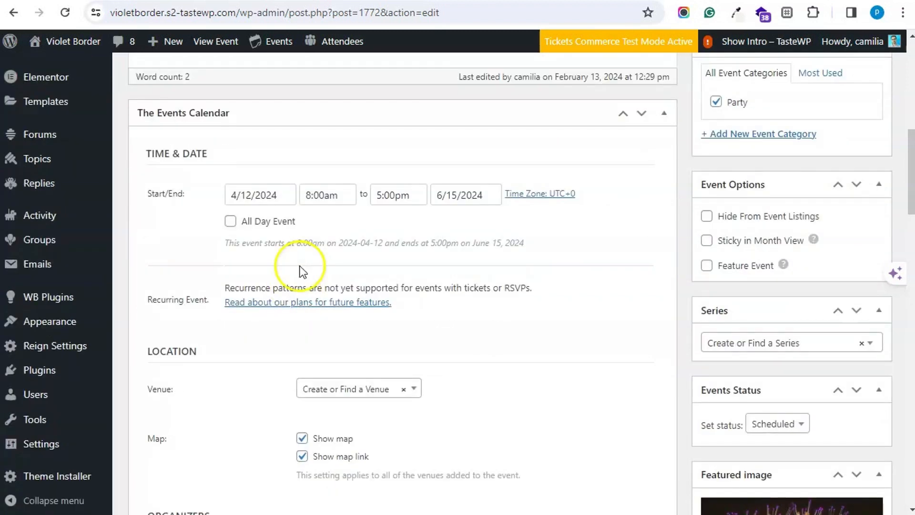
scroll("down", 3)
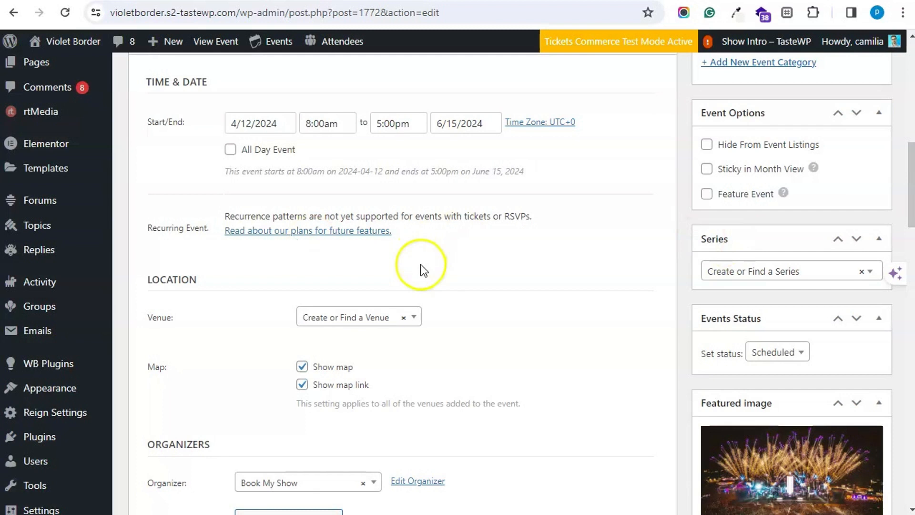
scroll("down", 3)
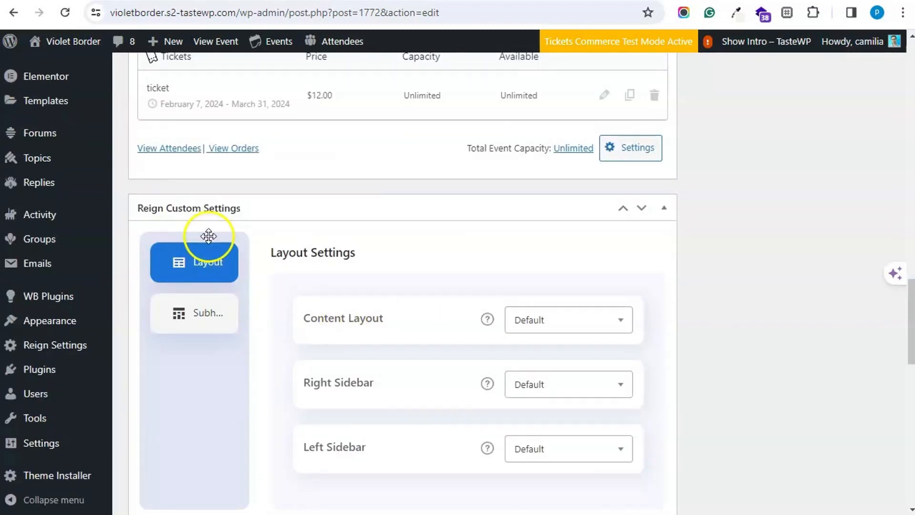
scroll("up", 3)
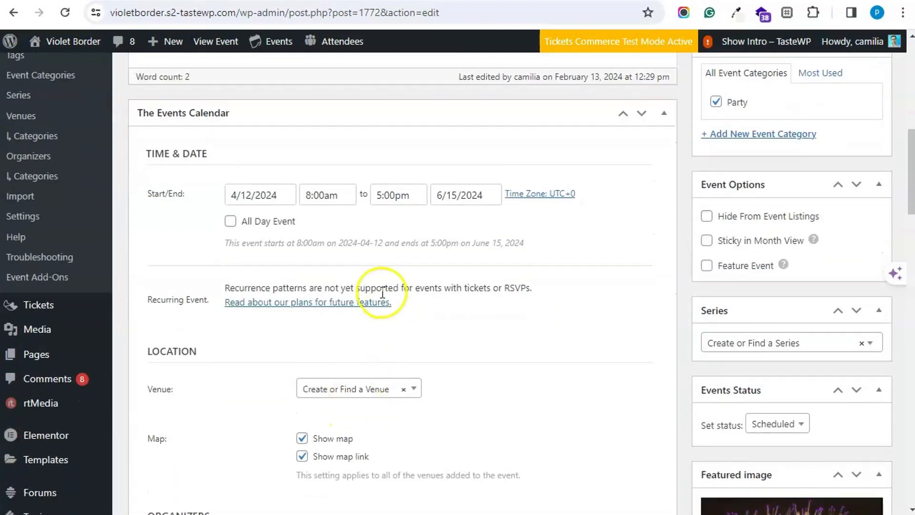
mouse_move(473, 303)
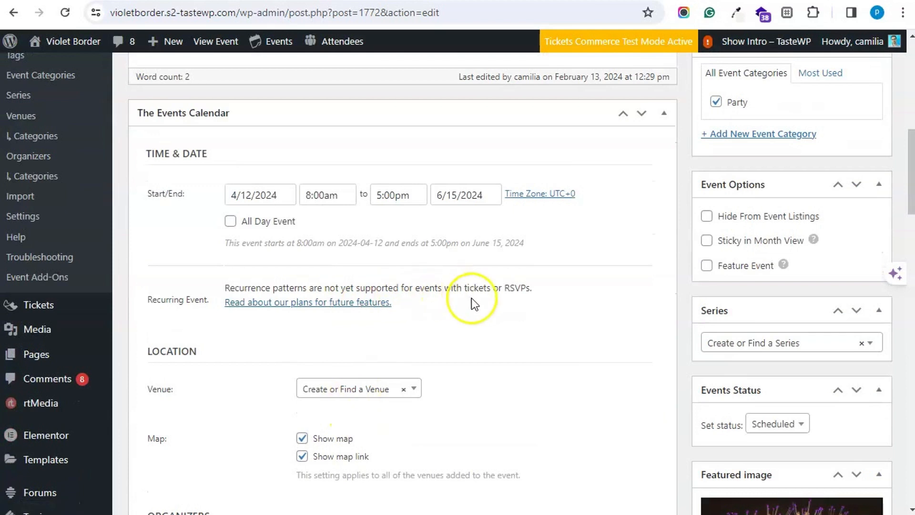
scroll("down", 3)
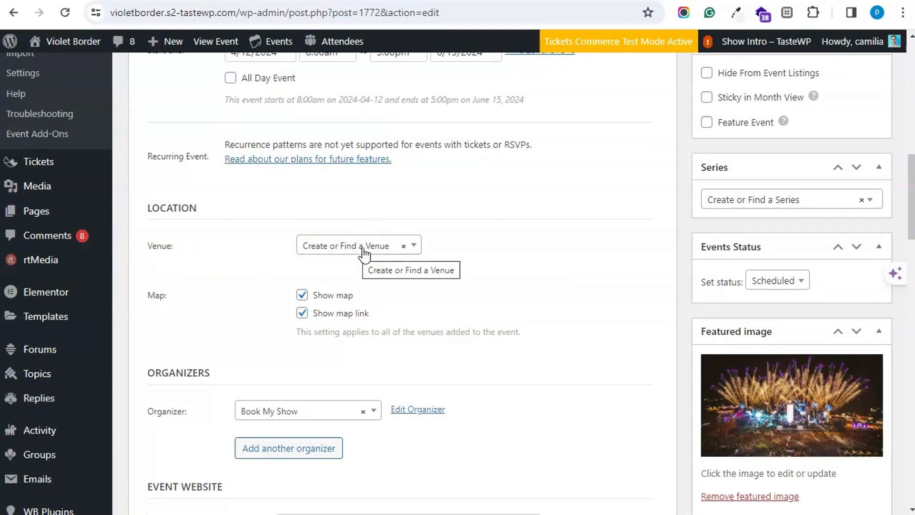
mouse_move(150, 322)
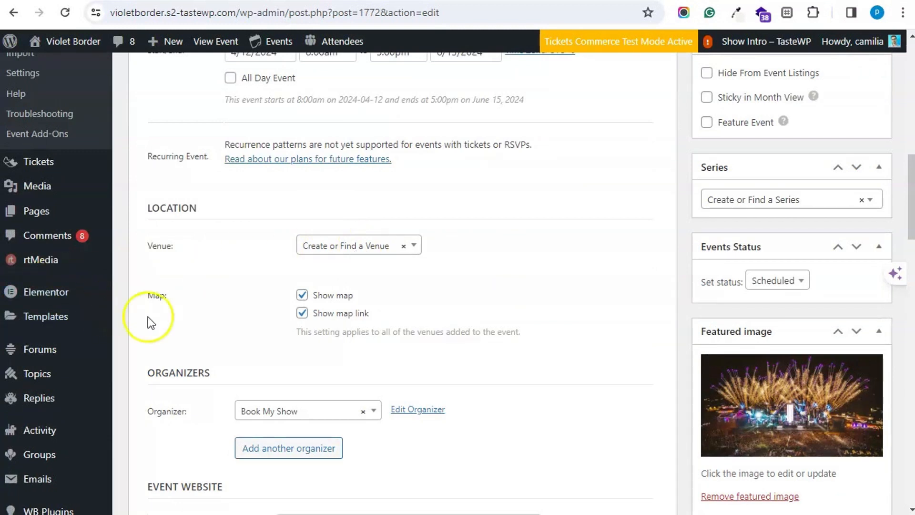
scroll("down", 3)
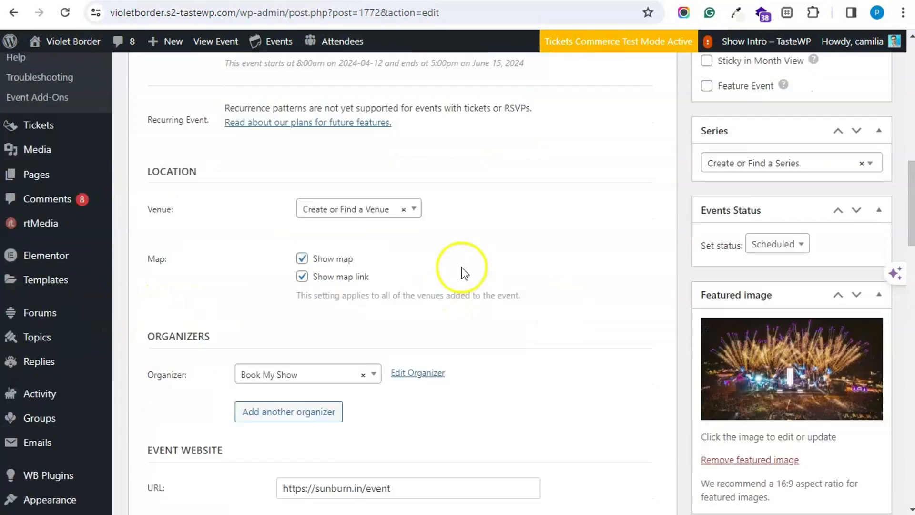
scroll("down", 3)
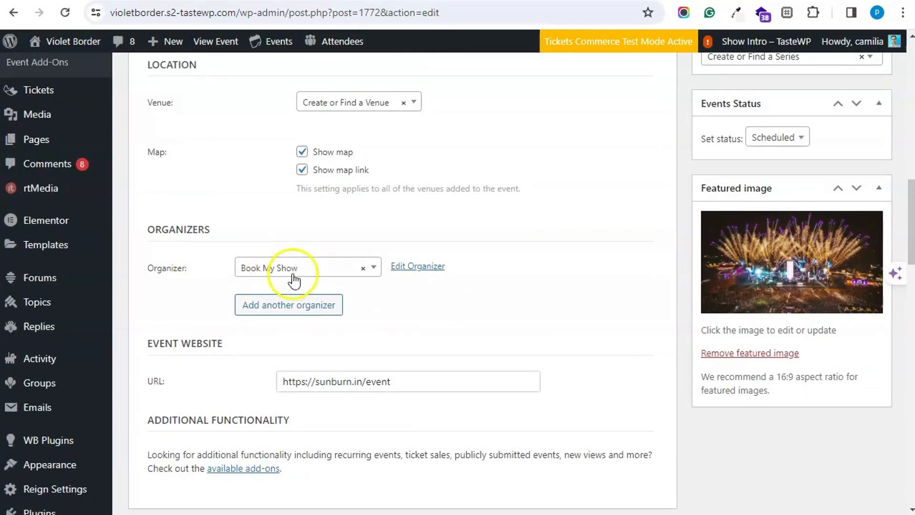
left_click(308, 267)
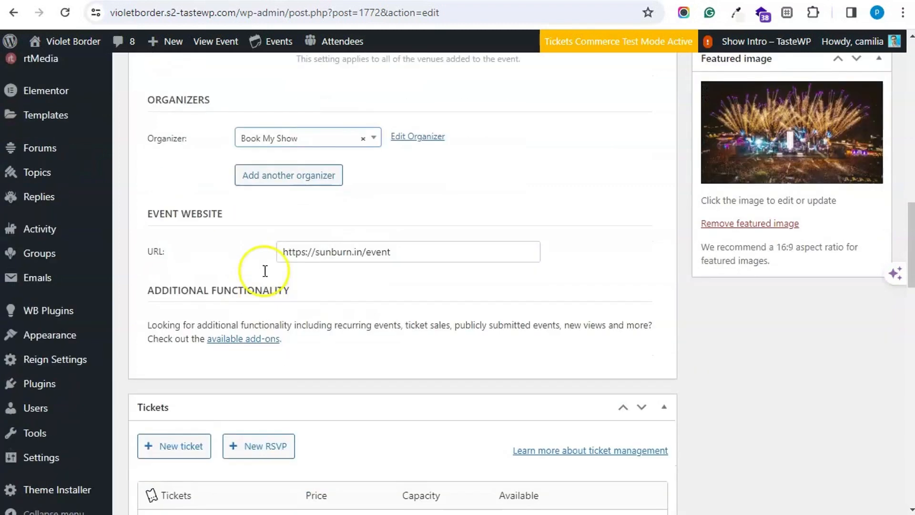
scroll("down", 3)
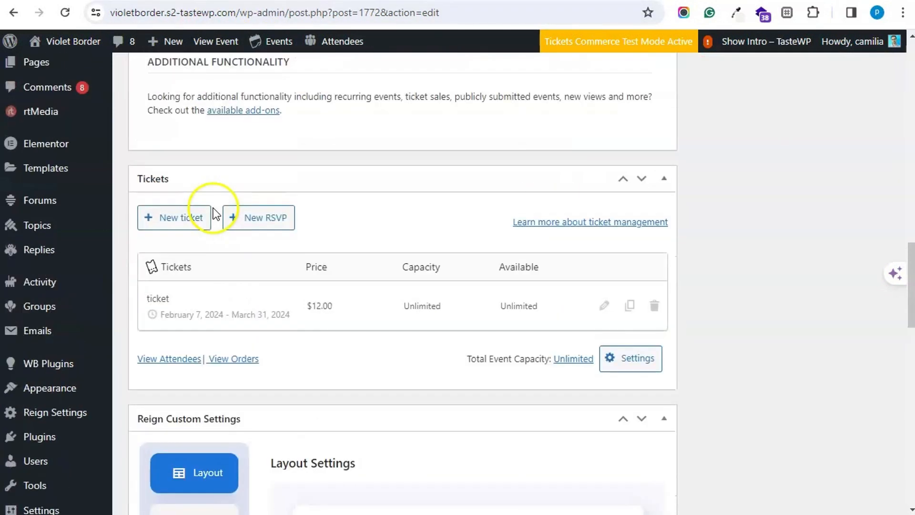
mouse_move(318, 231)
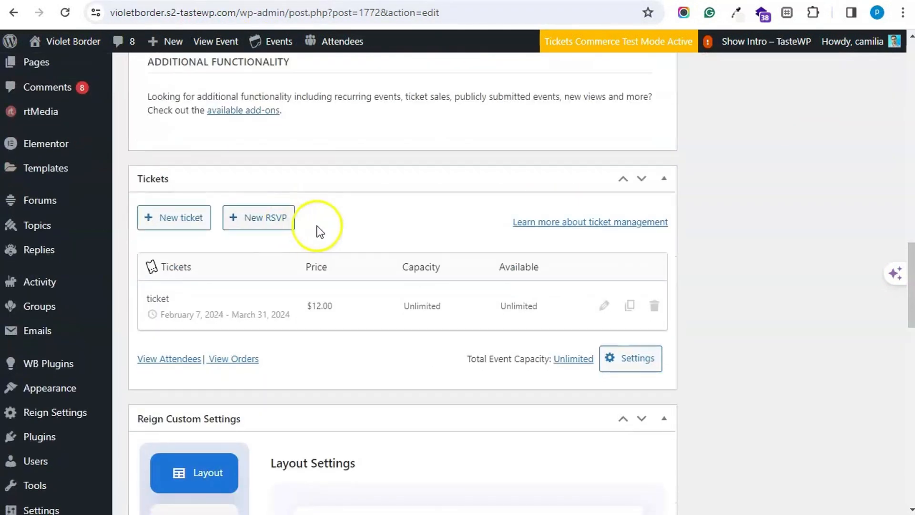
Step: Save a new RSVP named RSVP with sales ending at 1:00am on the event
scroll("down", 3)
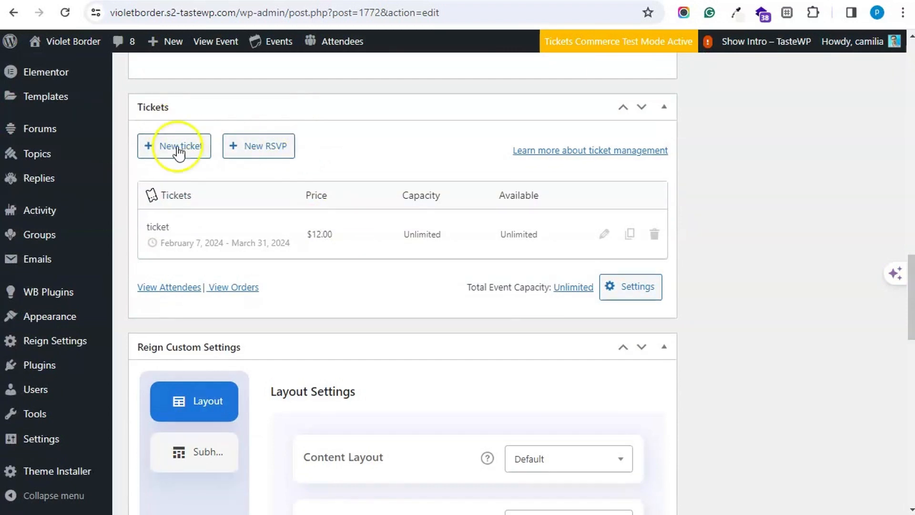
left_click(259, 146)
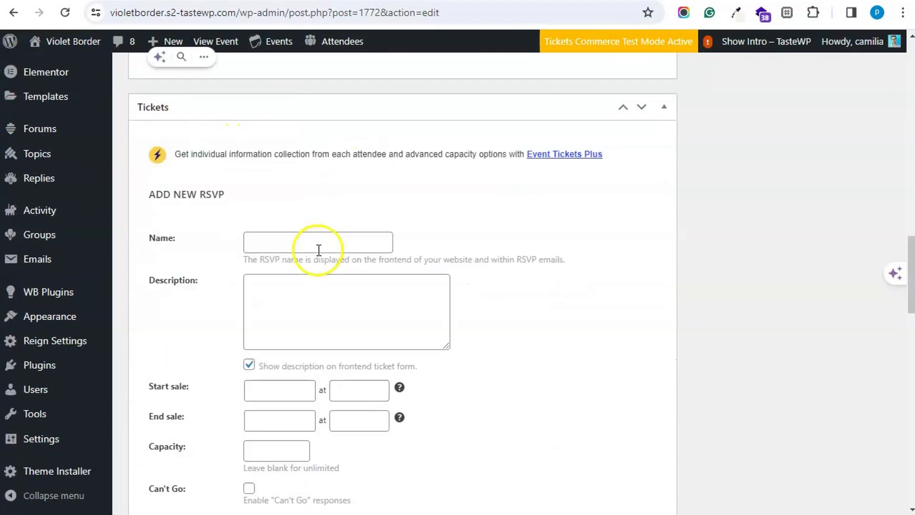
type("RSVP")
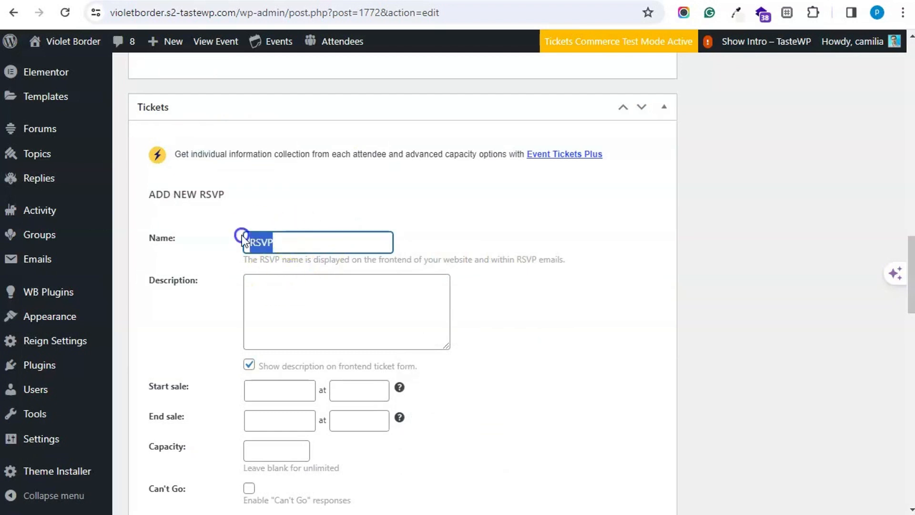
left_click(280, 247)
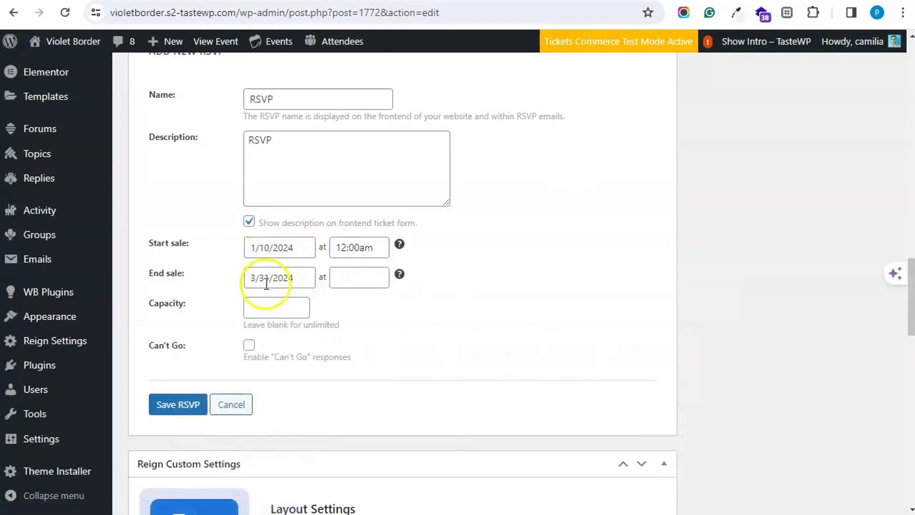
left_click(358, 277)
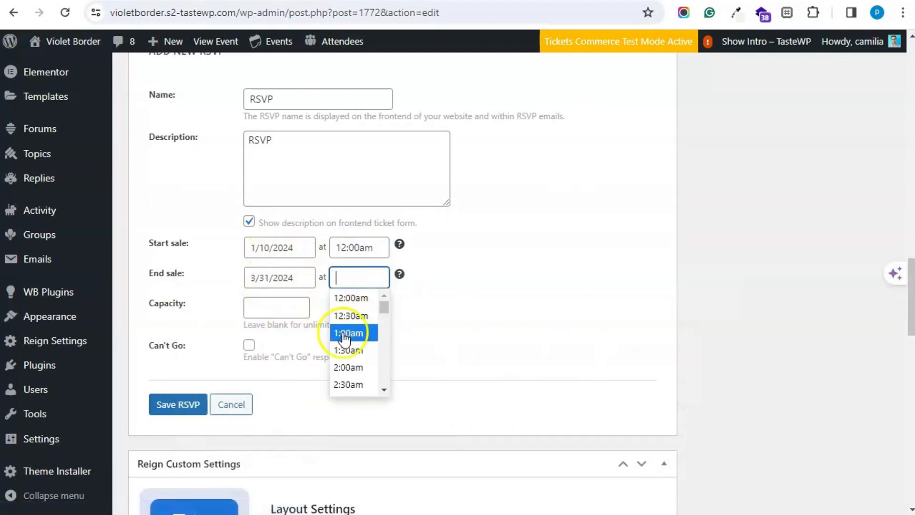
left_click(347, 332)
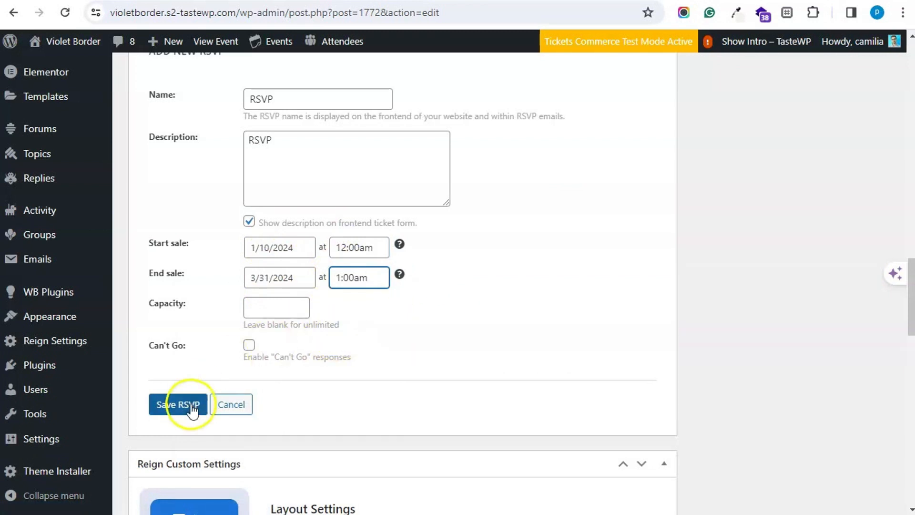
left_click(178, 404)
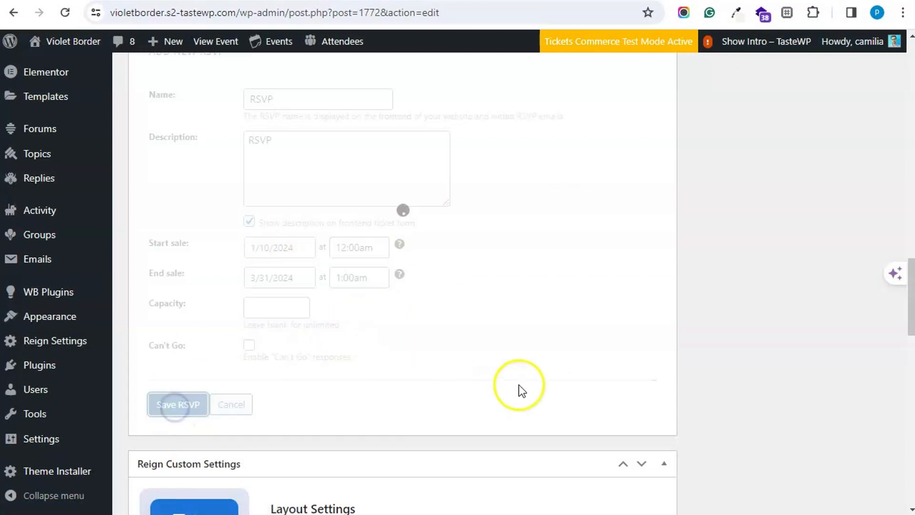
left_click(177, 404)
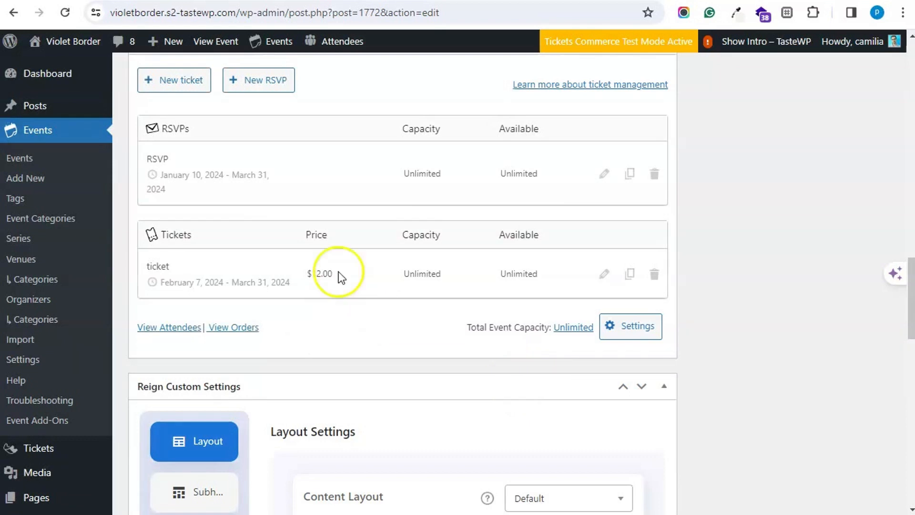
left_click(605, 274)
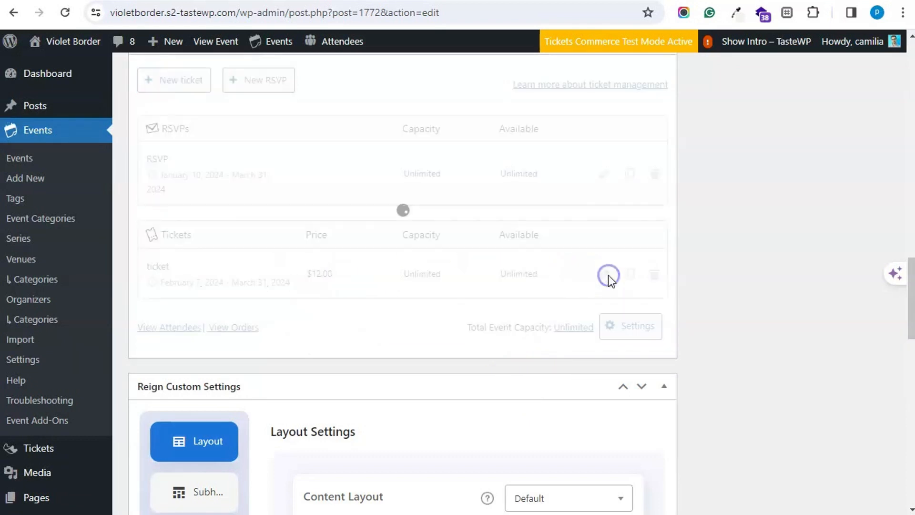
left_click(607, 274)
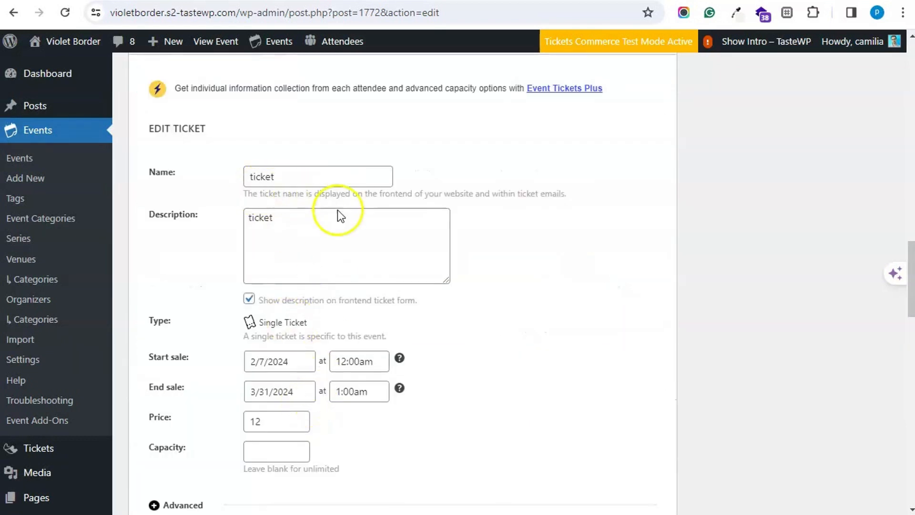
scroll("down", 3)
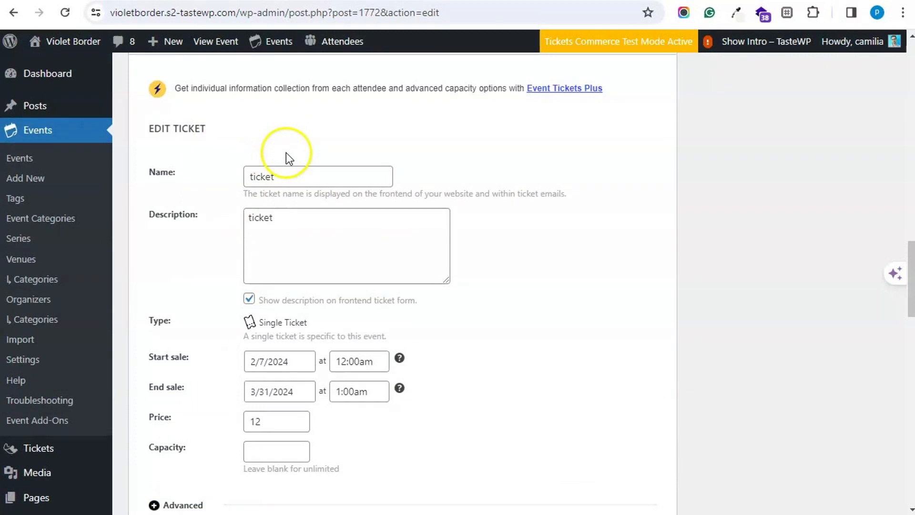
mouse_move(198, 331)
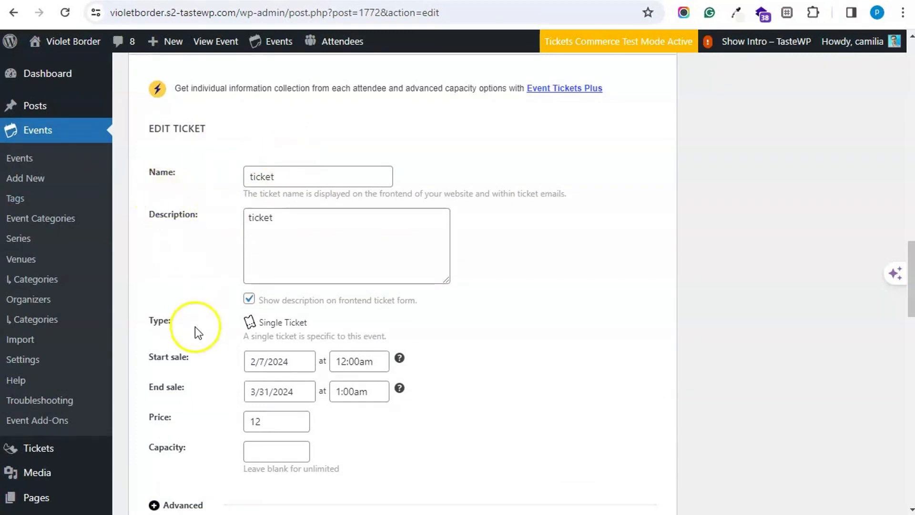
scroll("down", 3)
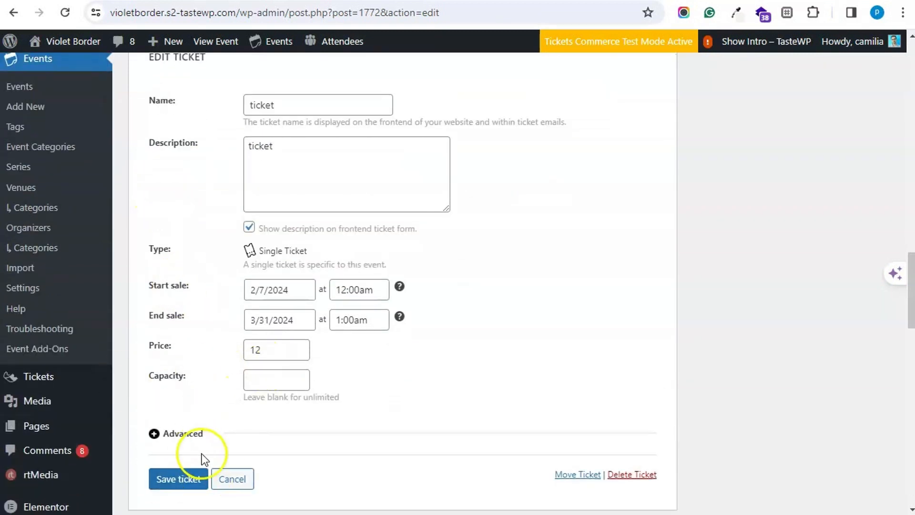
scroll("down", 3)
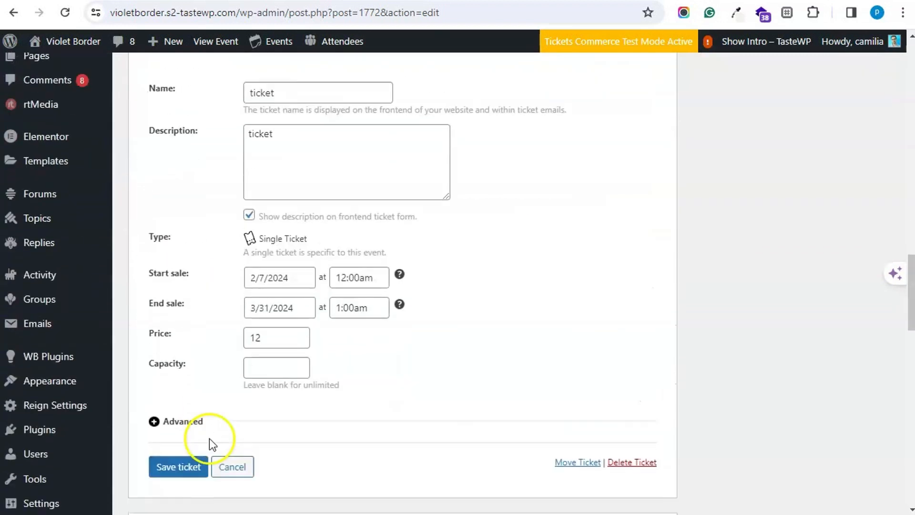
left_click(178, 466)
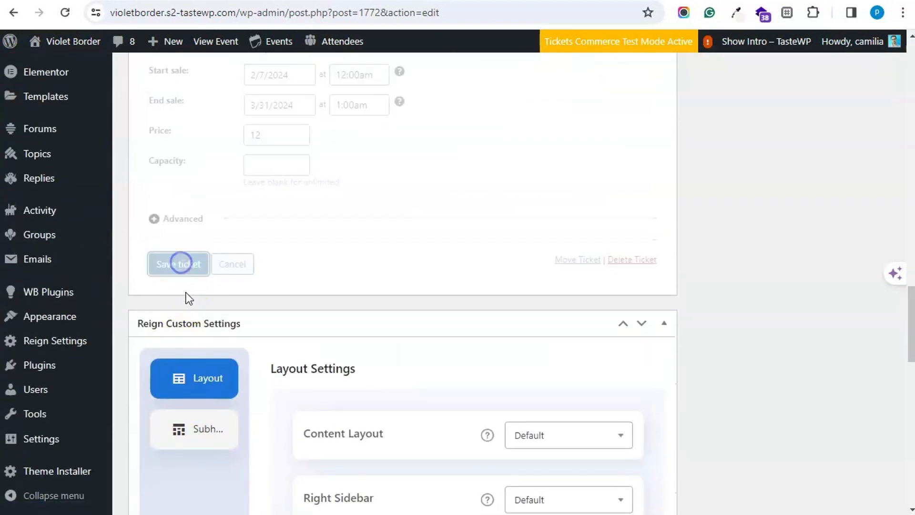
left_click(178, 264)
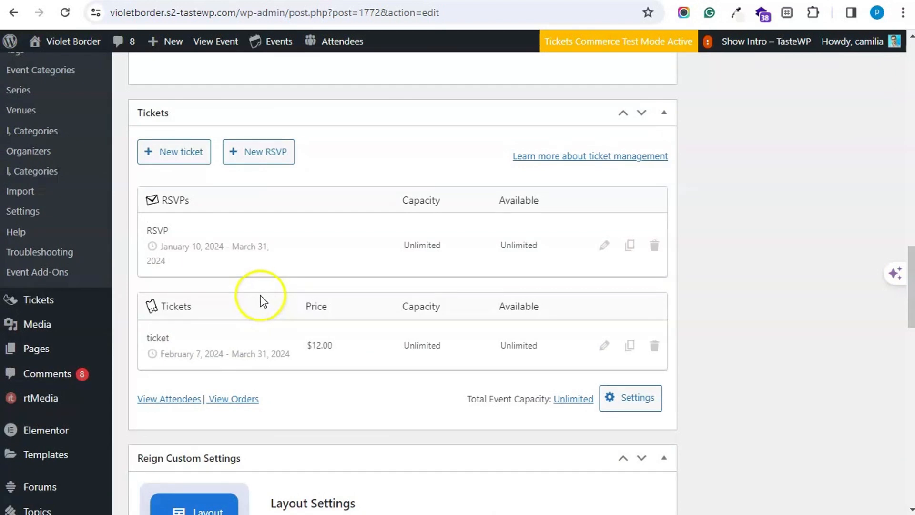
scroll("up", 3)
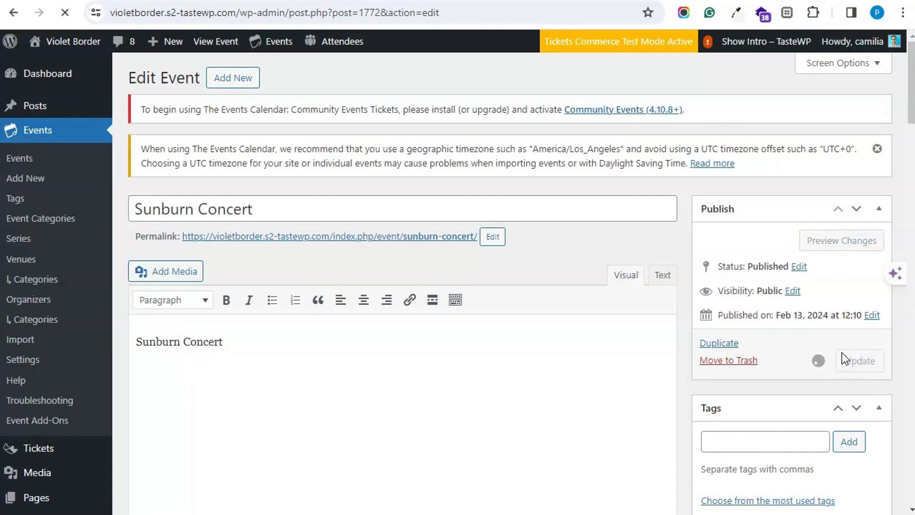
Step: Update the Sunburn Concert event to save its ticket and RSVP changes
left_click(858, 359)
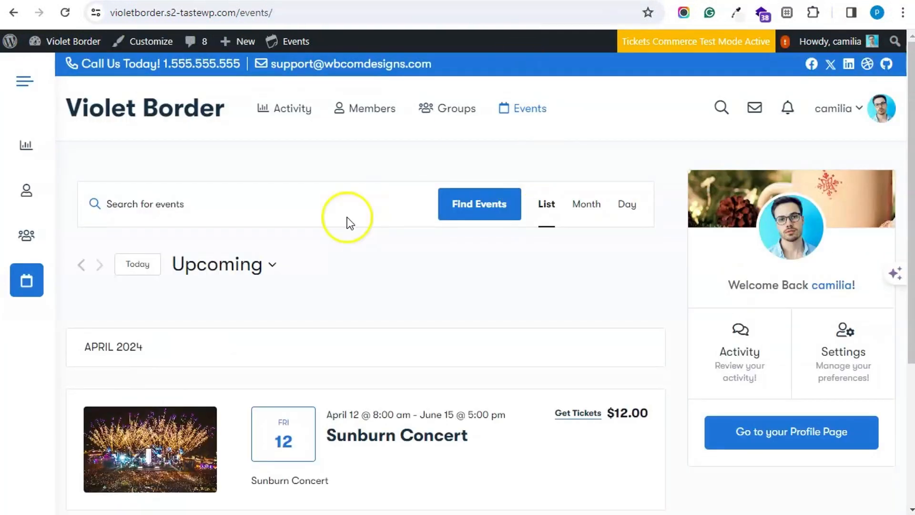
Step: Find Sunburn Concert in the upcoming events list and go to its event page
scroll("down", 3)
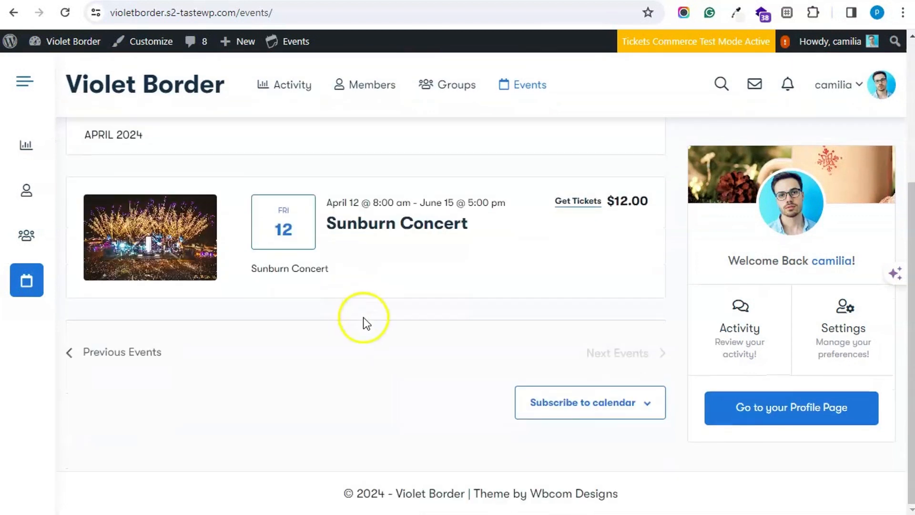
mouse_move(399, 309)
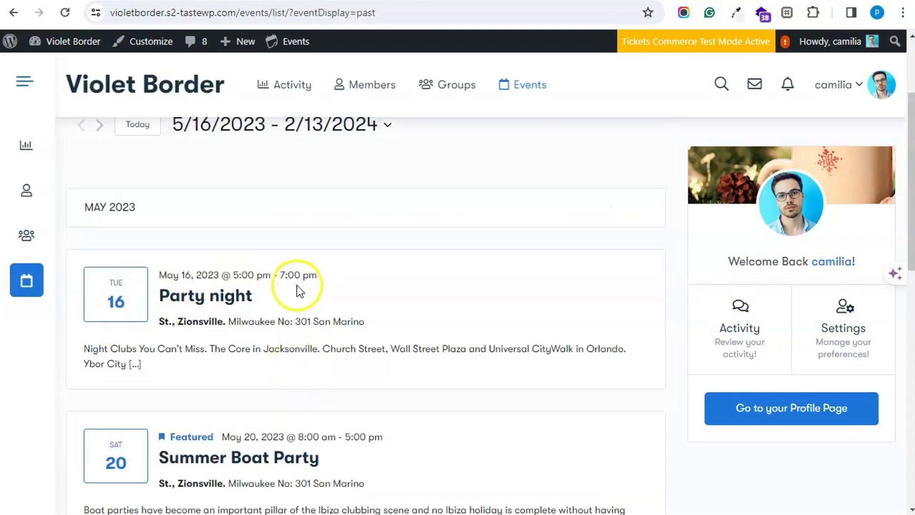
scroll("down", 3)
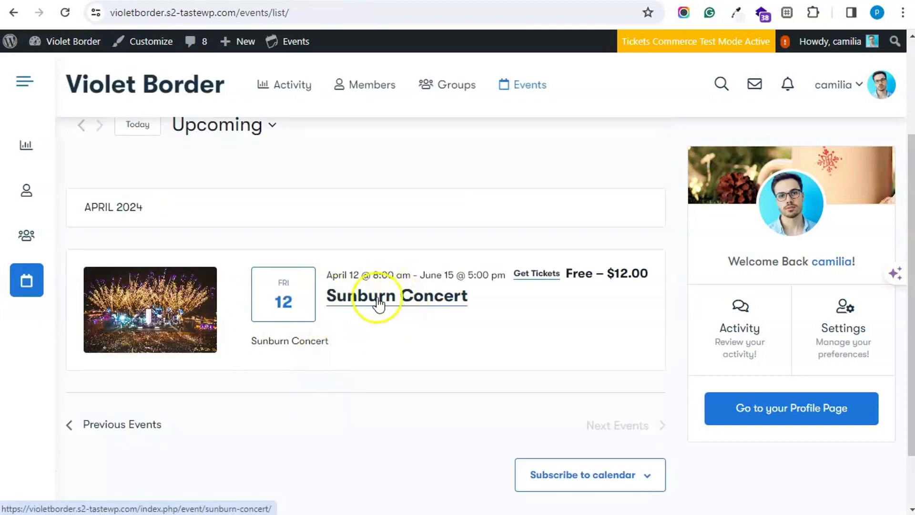
scroll("down", 3)
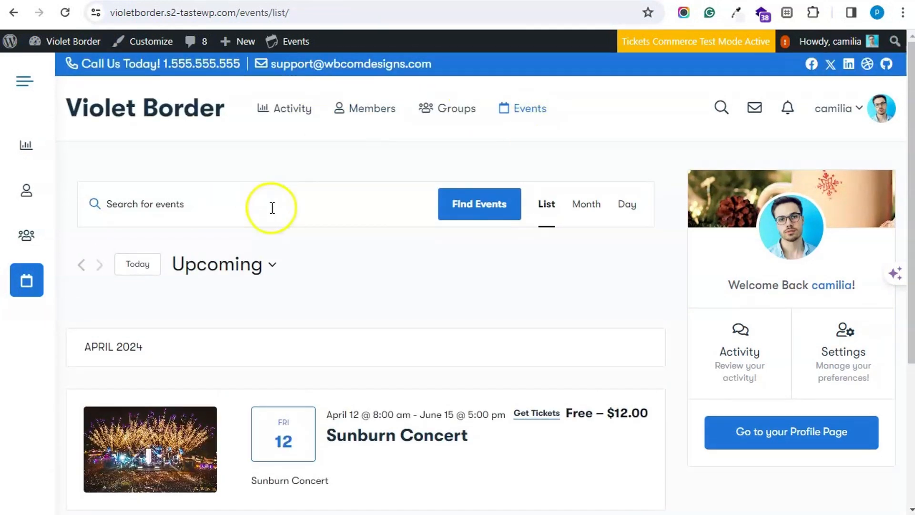
scroll("down", 3)
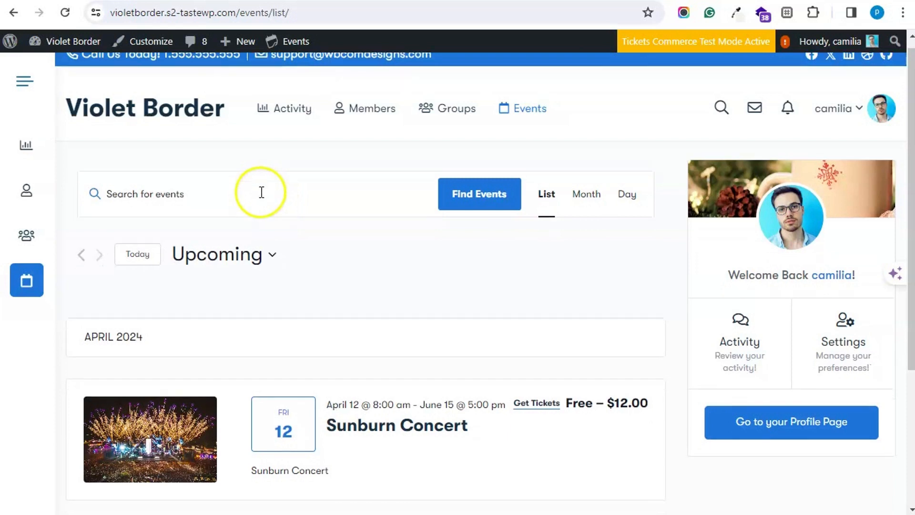
scroll("down", 3)
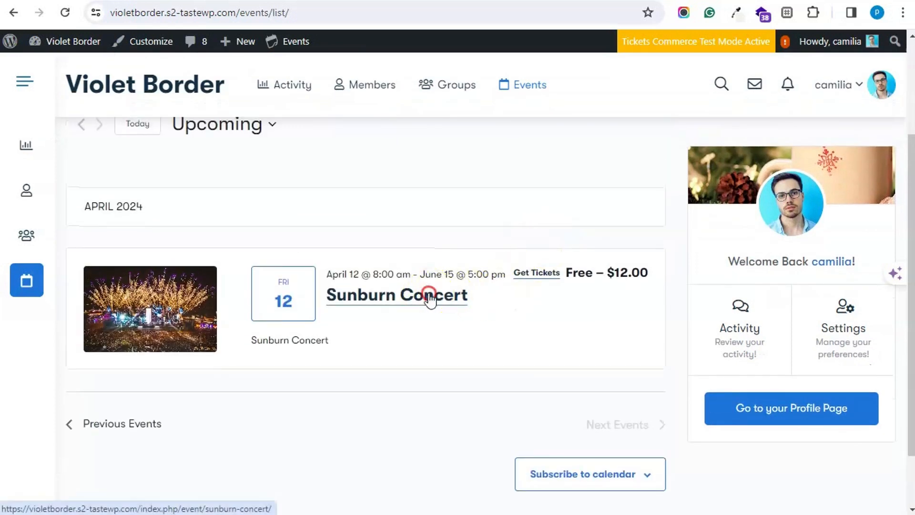
mouse_move(646, 319)
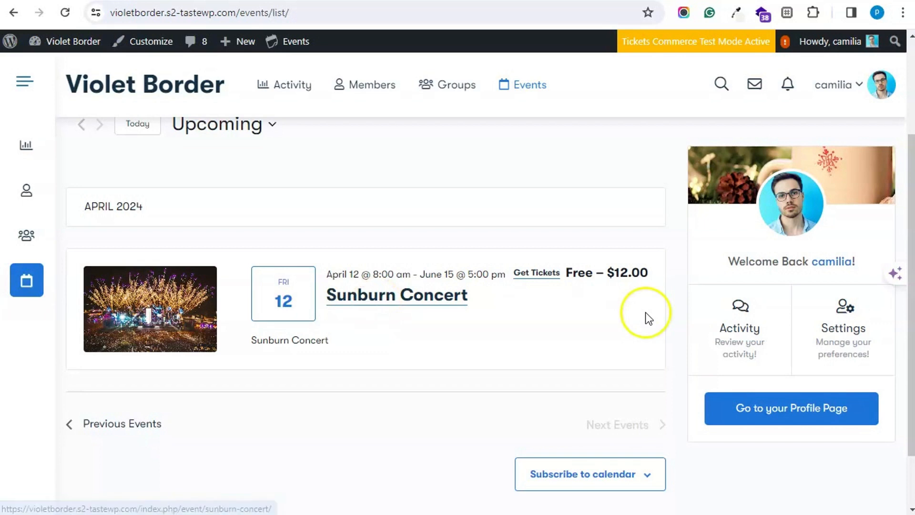
left_click(395, 295)
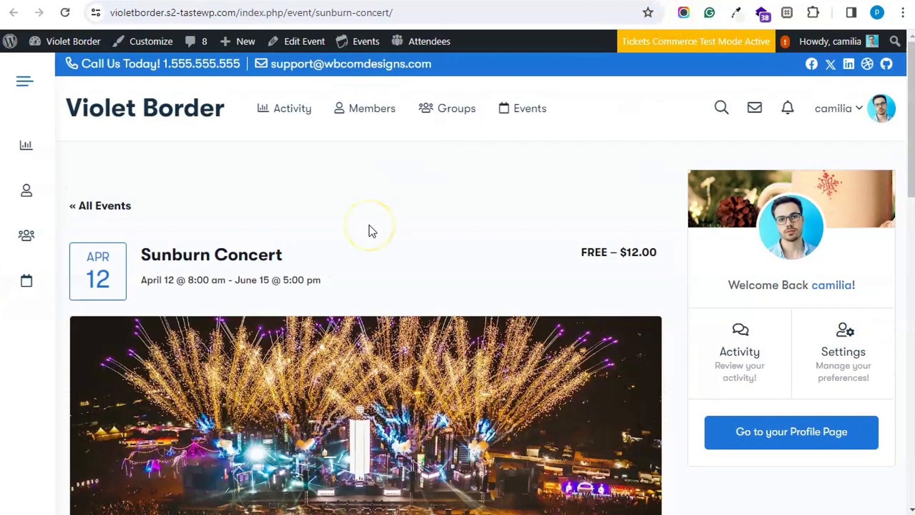
Step: Scroll the concert page down to its RSVP and $12.00 ticket blocks
scroll("down", 3)
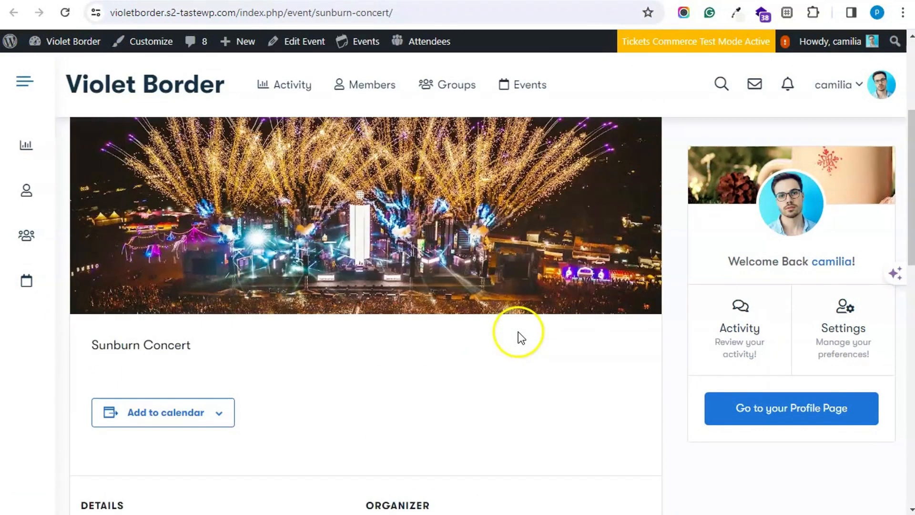
scroll("down", 3)
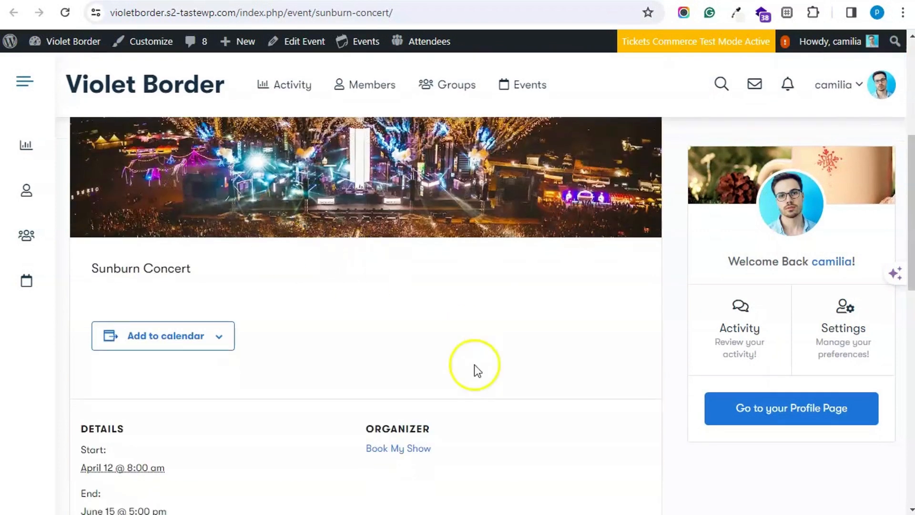
scroll("down", 3)
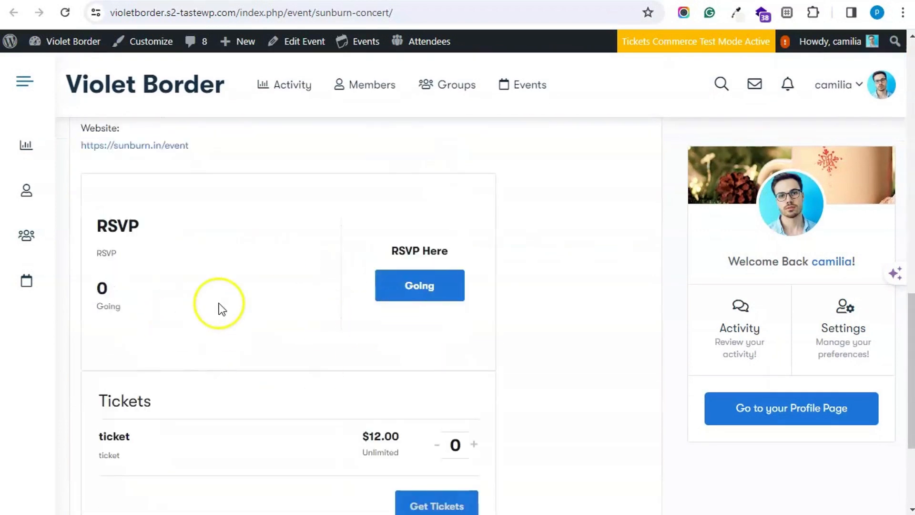
scroll("down", 3)
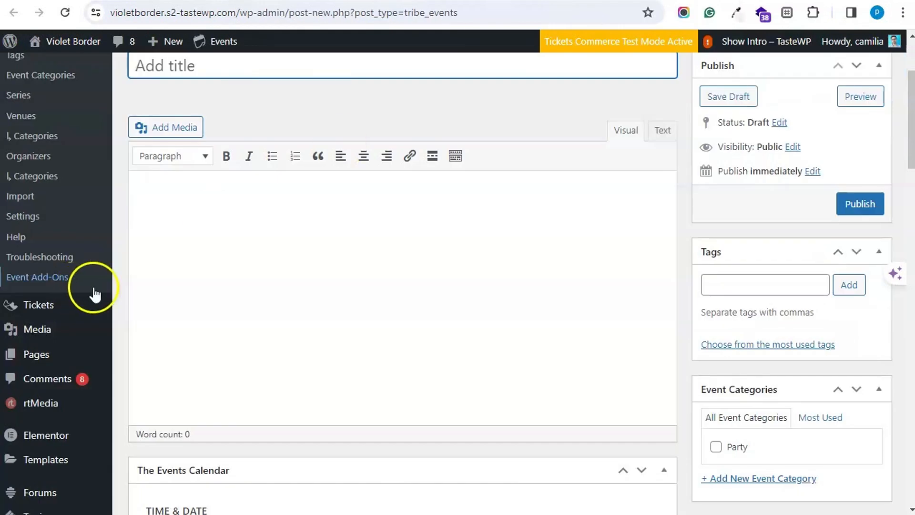
Step: In Tickets Settings, confirm Event is among post types that can have tickets
left_click(38, 305)
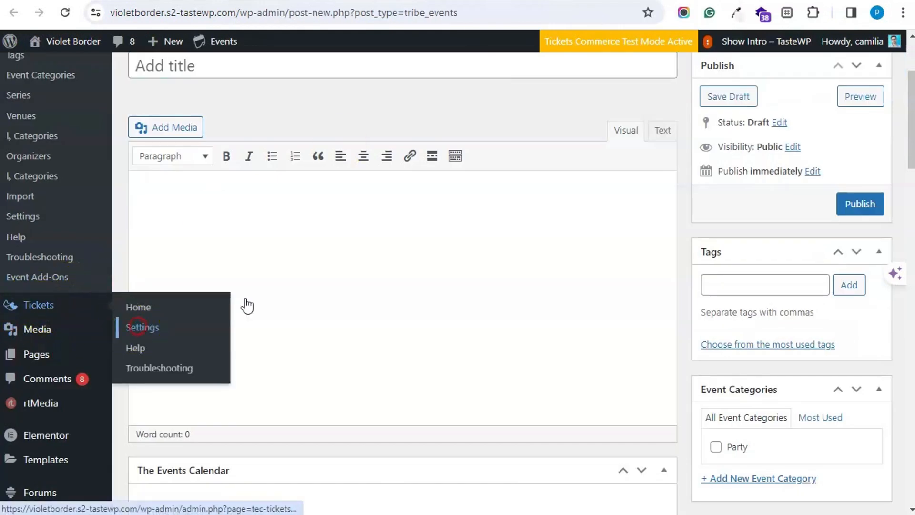
left_click(141, 327)
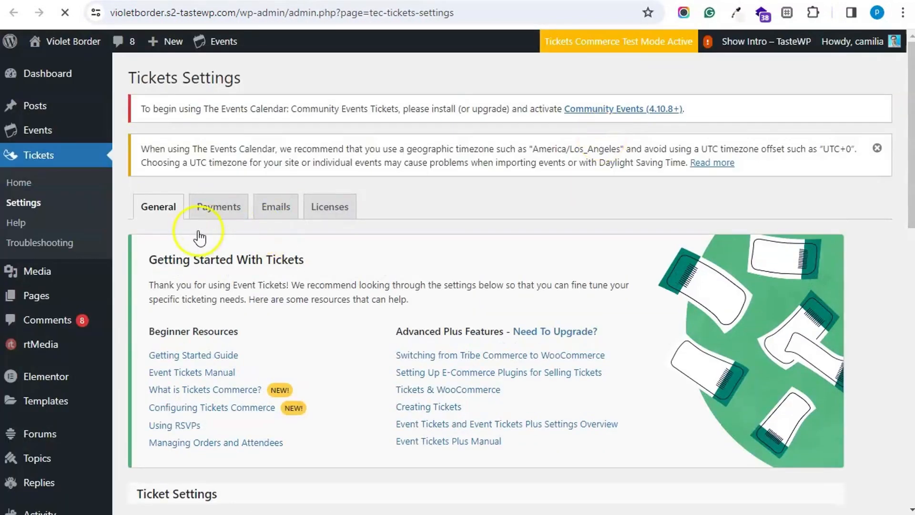
scroll("down", 3)
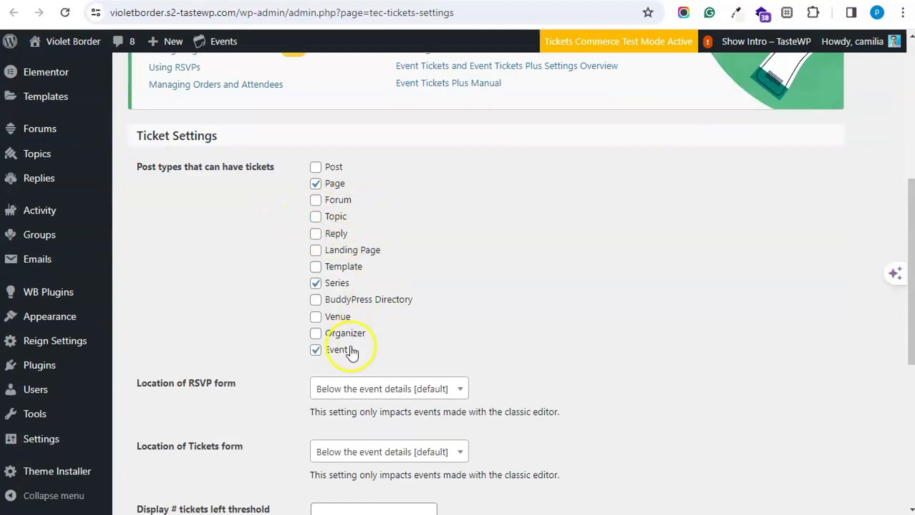
scroll("down", 3)
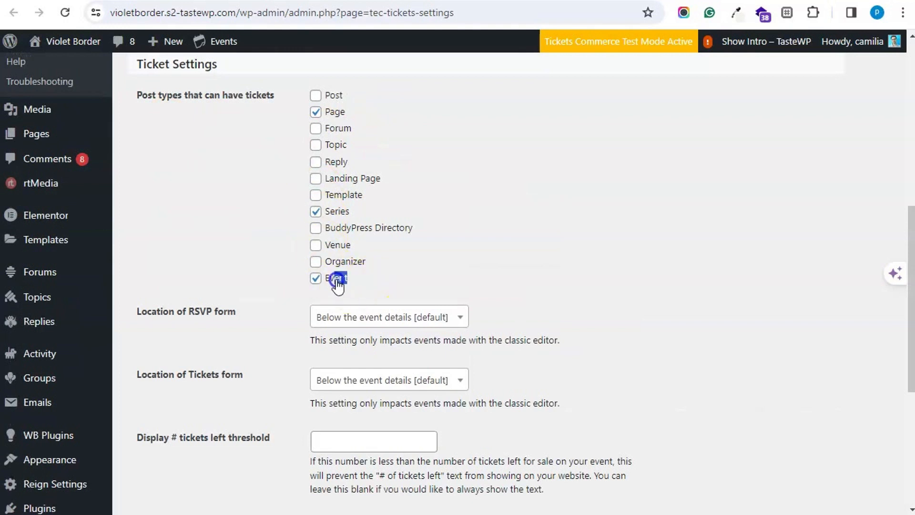
double_click(335, 278)
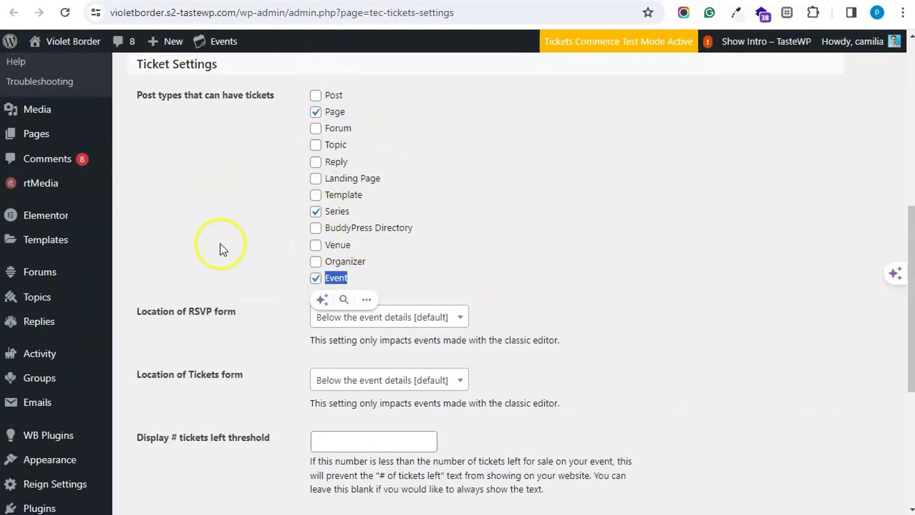
scroll("down", 3)
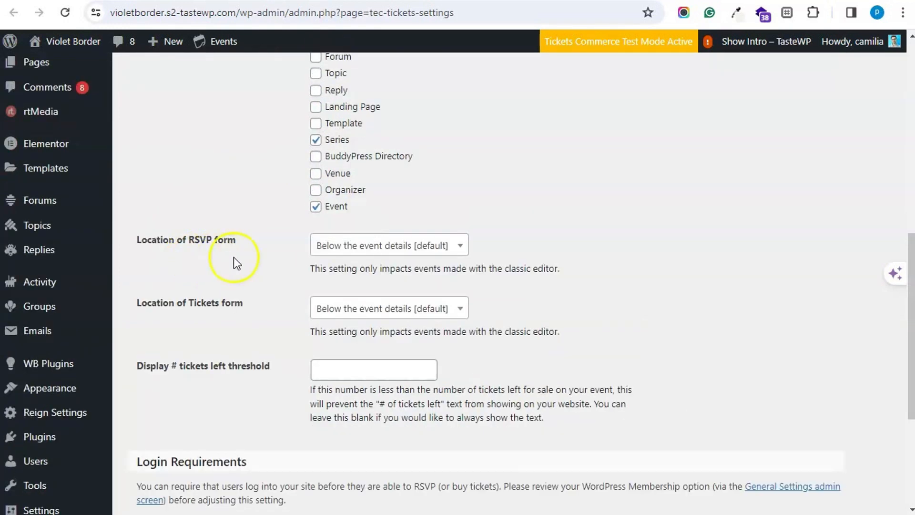
mouse_move(356, 258)
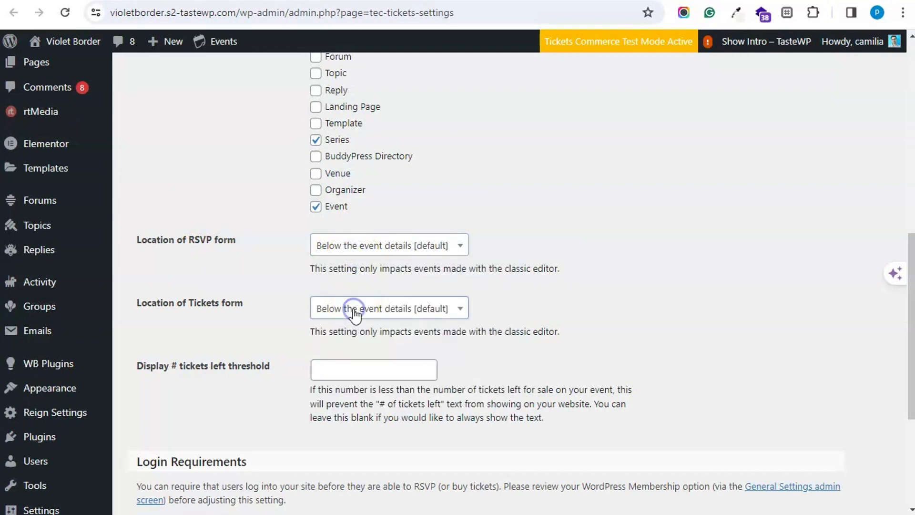
Step: Keep the tickets form below event details and review the RSVP login requirement
left_click(388, 308)
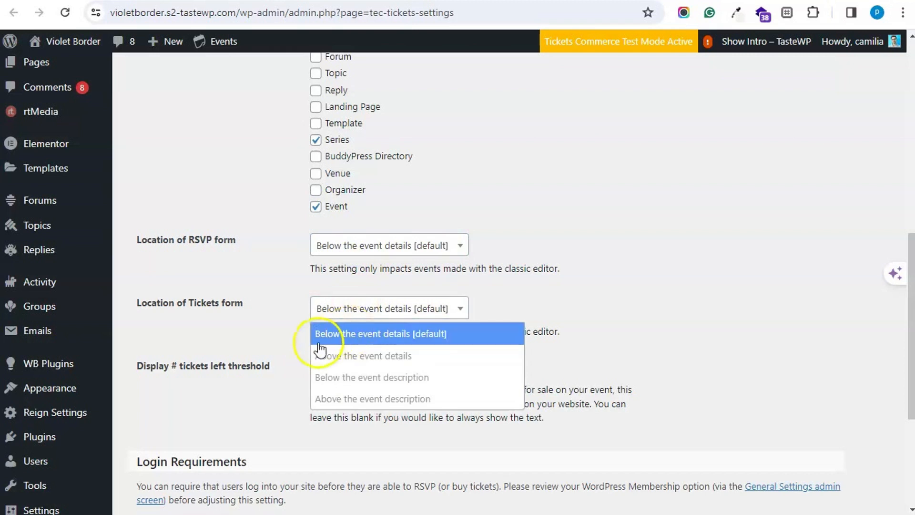
left_click(379, 334)
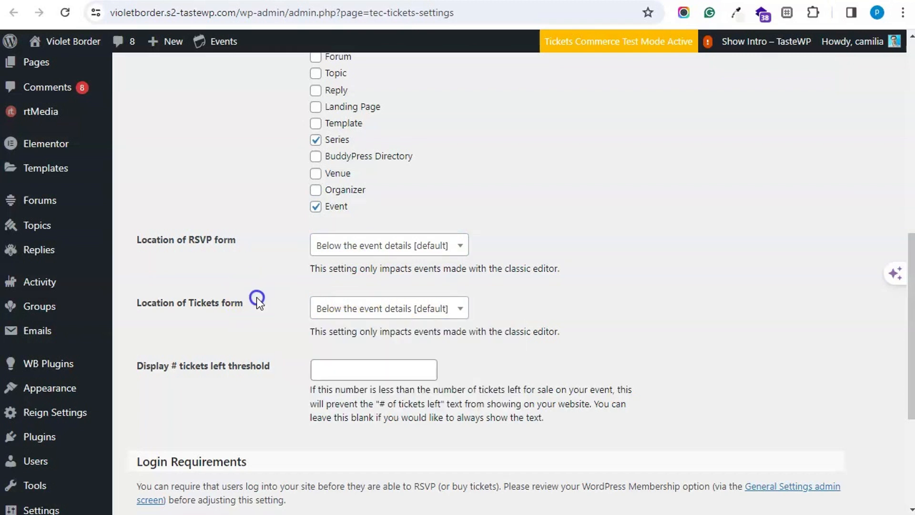
scroll("down", 3)
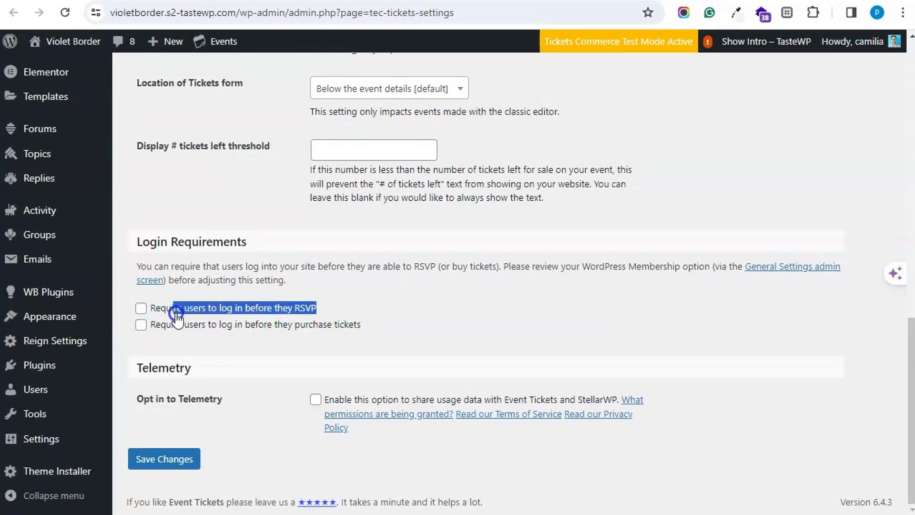
left_click(141, 308)
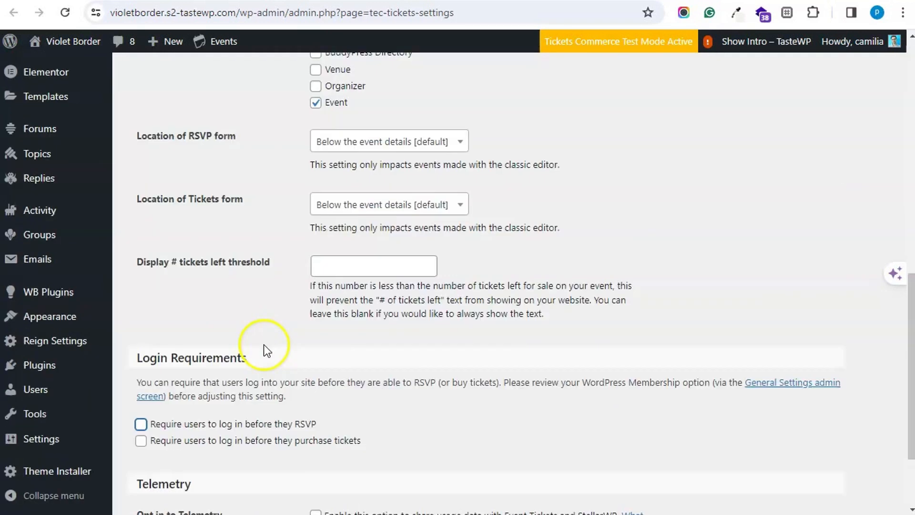
scroll("down", 3)
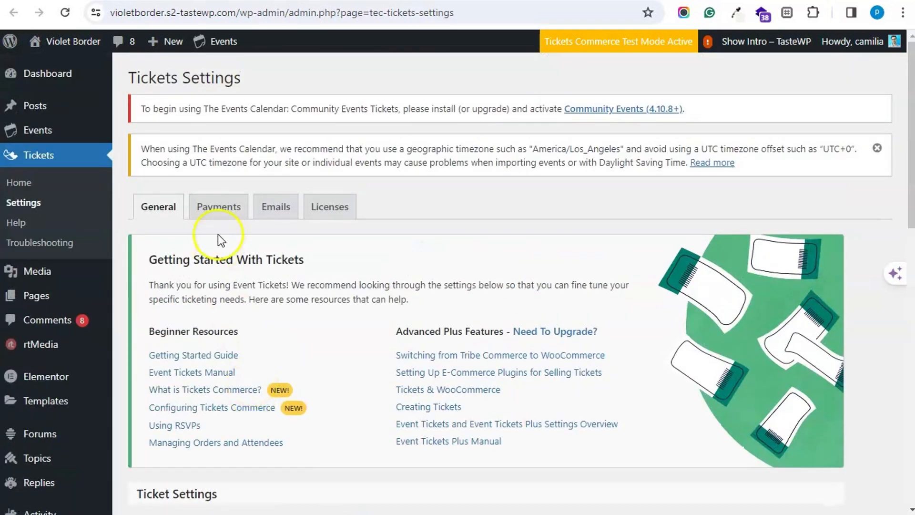
Step: Review Payments settings with test mode on and stock decreasing on pending orders, down to Currency
left_click(218, 206)
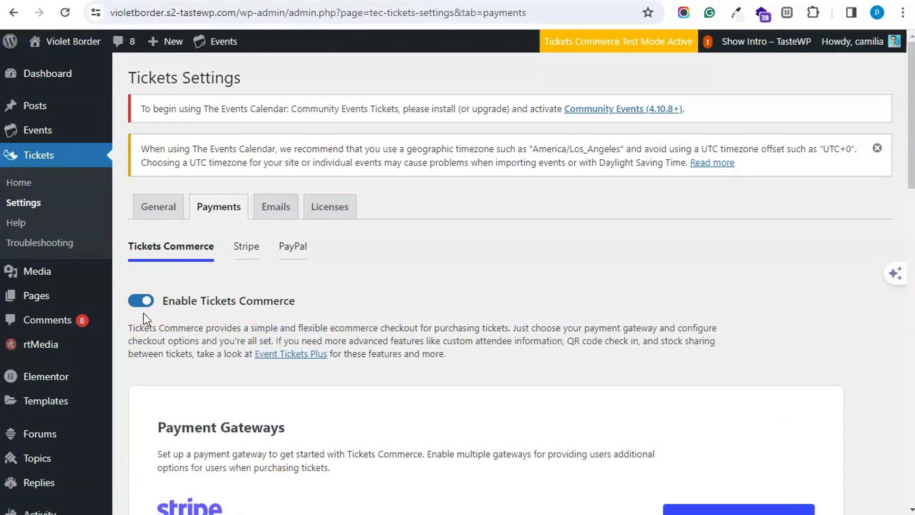
scroll("down", 3)
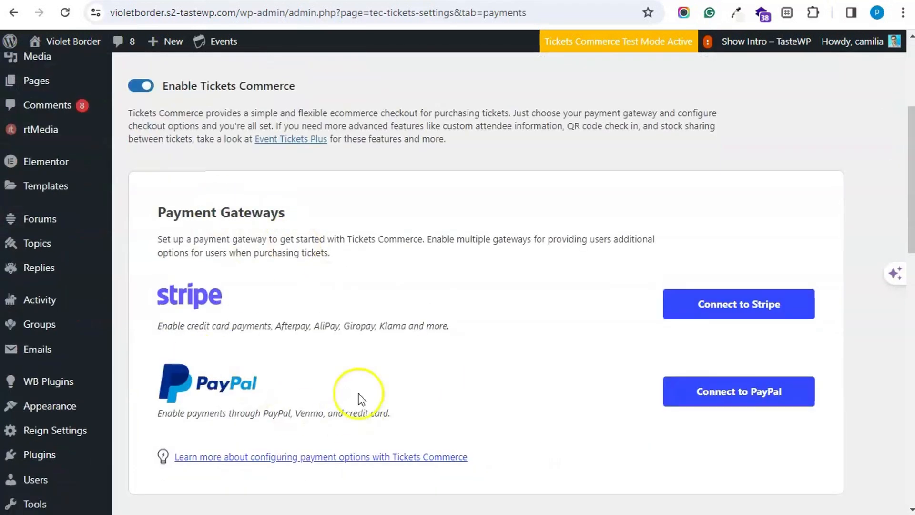
scroll("down", 3)
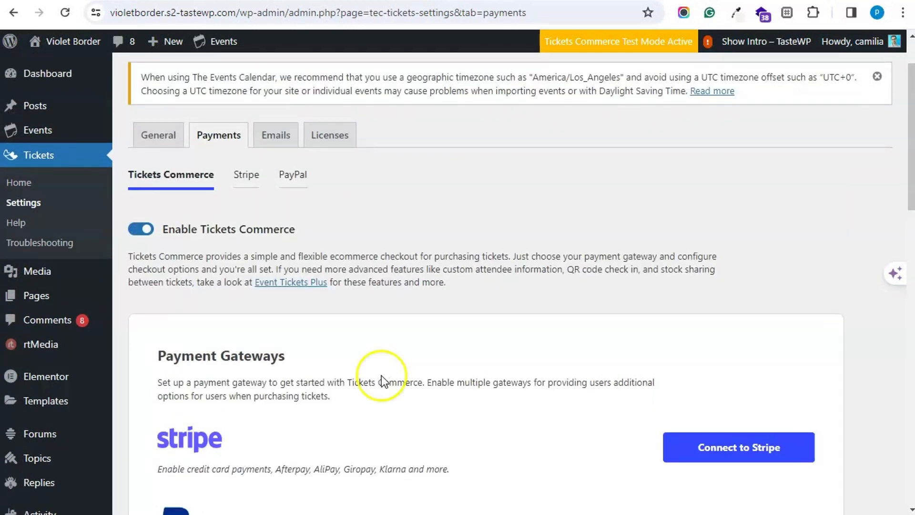
mouse_move(341, 366)
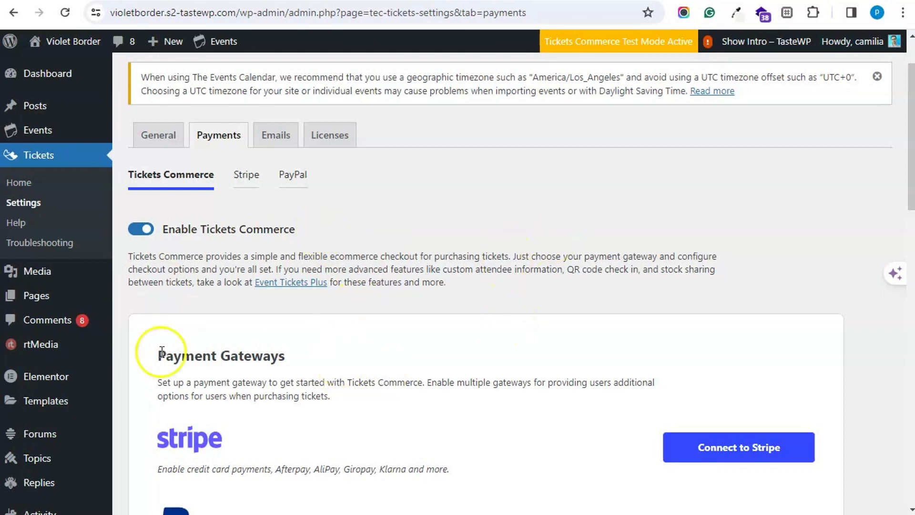
scroll("down", 3)
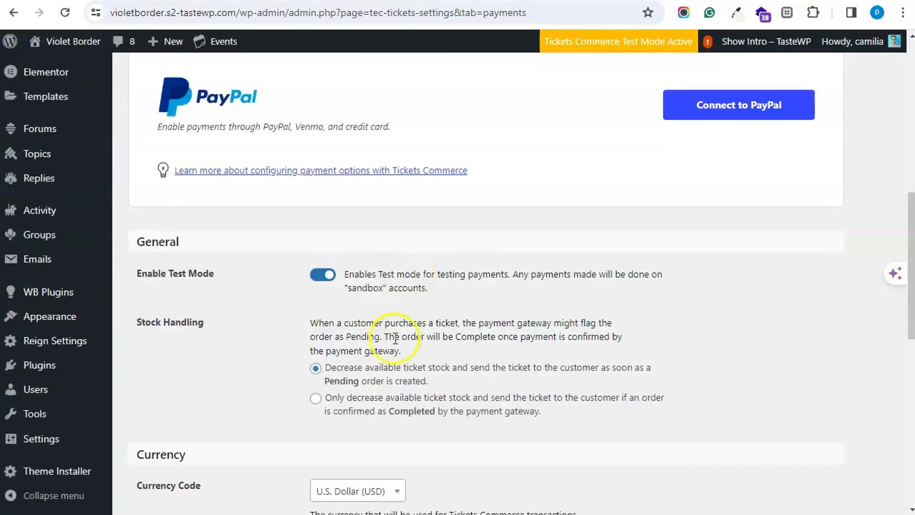
scroll("down", 3)
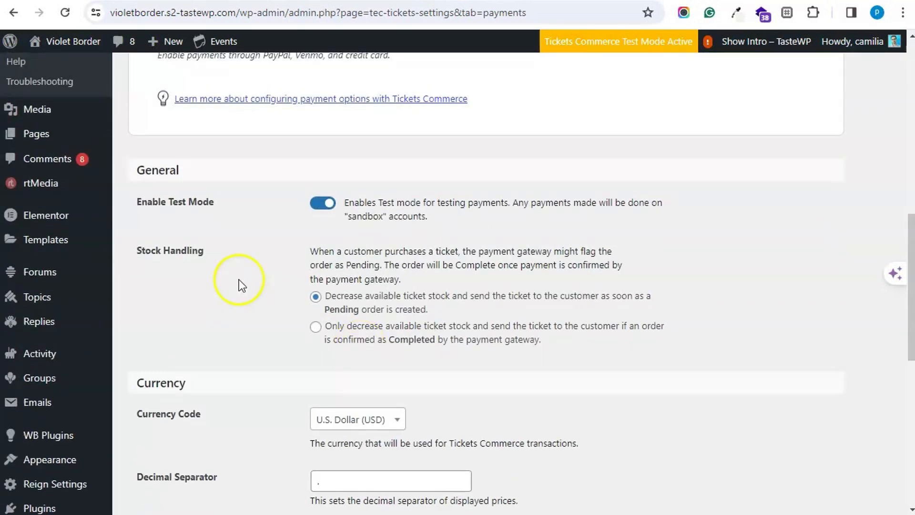
scroll("down", 3)
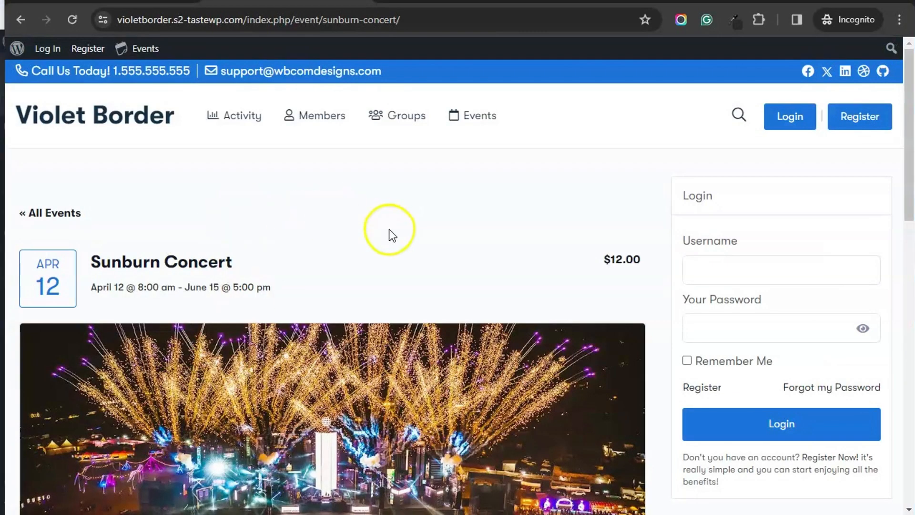
Step: Reload the Sunburn Concert page as a guest, showing RSVP at 0 going and the $12.00 ticket
scroll("down", 3)
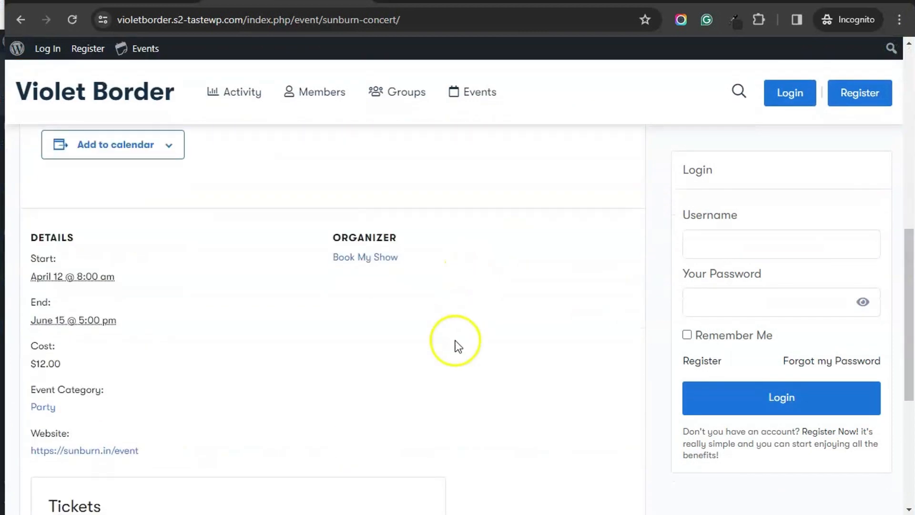
scroll("down", 3)
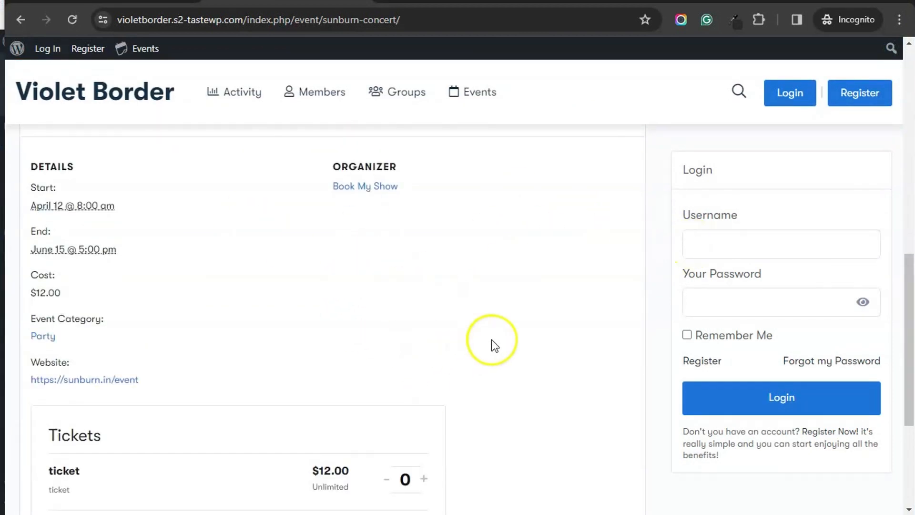
right_click(490, 341)
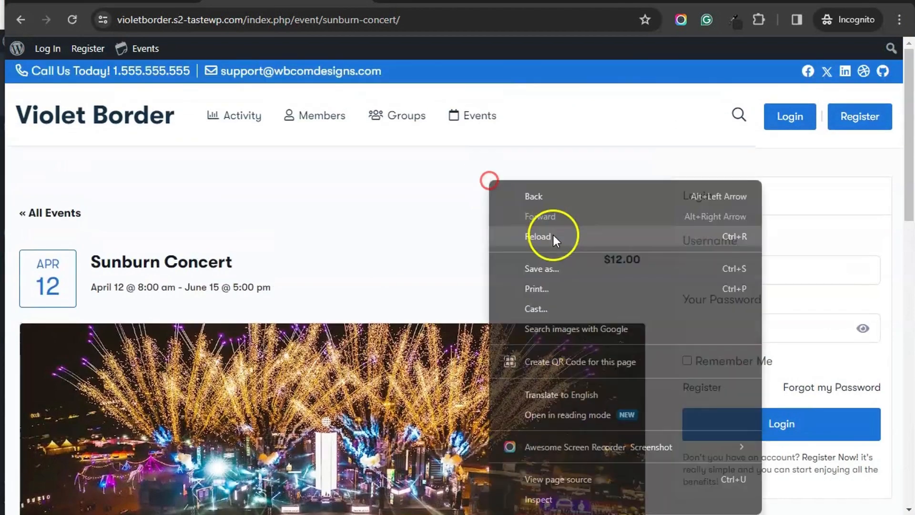
left_click(537, 237)
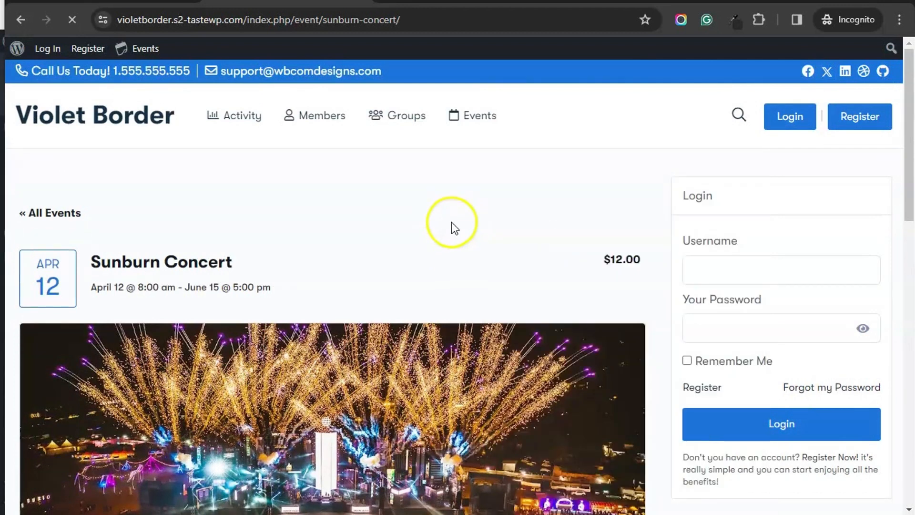
scroll("down", 3)
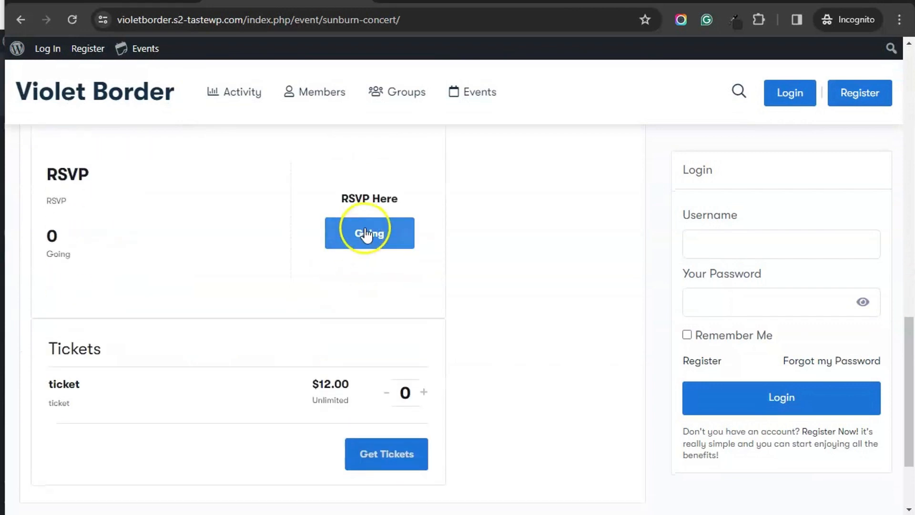
Step: RSVP as Going for camilia with the saved email and 1 guest, confirming 1 going
left_click(369, 232)
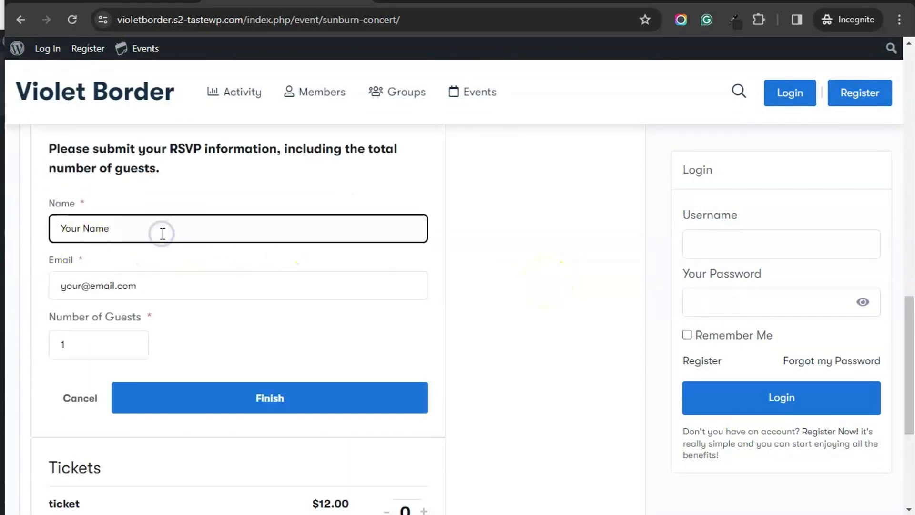
type("camilia")
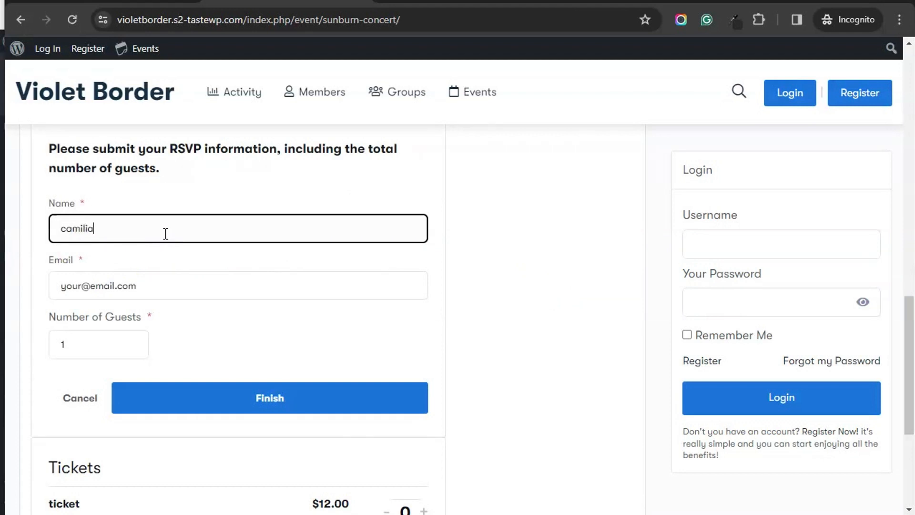
type("ca")
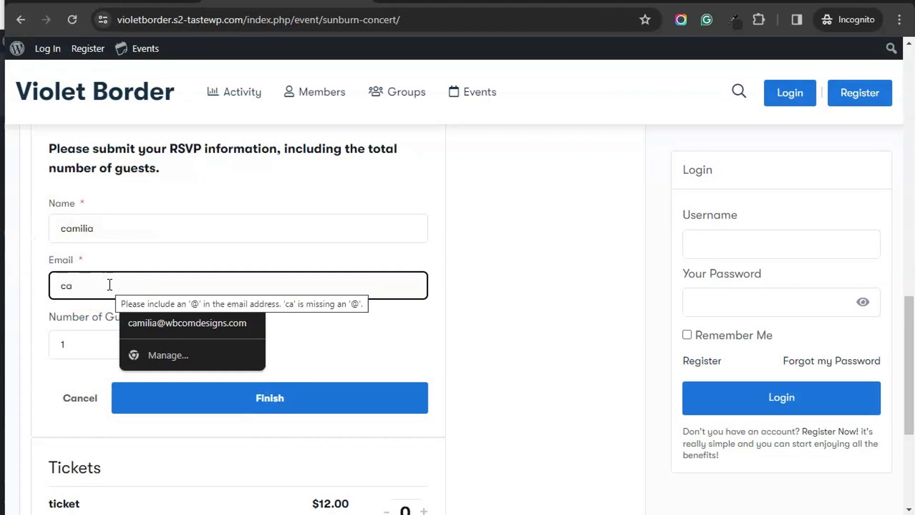
left_click(188, 323)
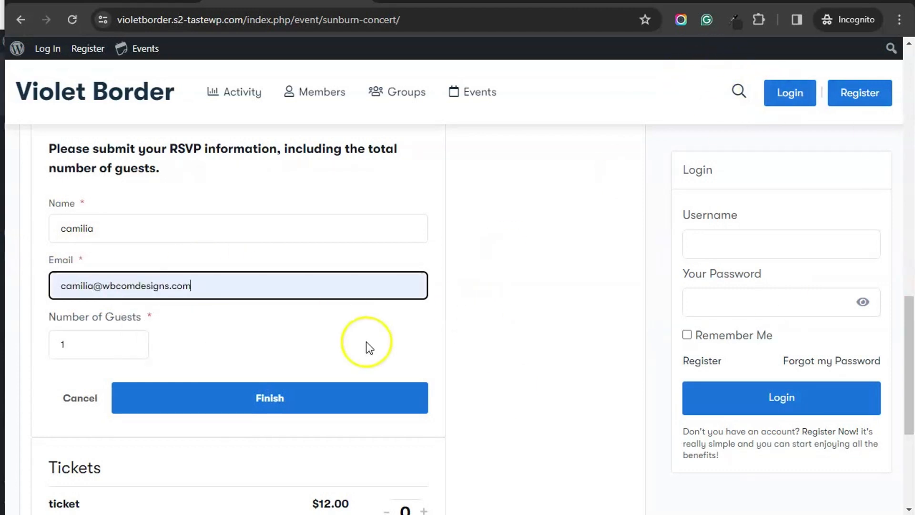
left_click(269, 398)
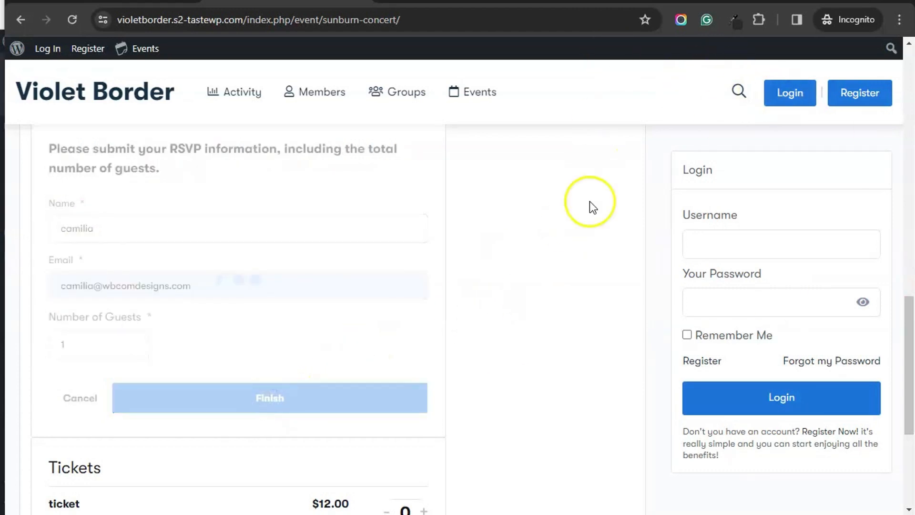
left_click(269, 397)
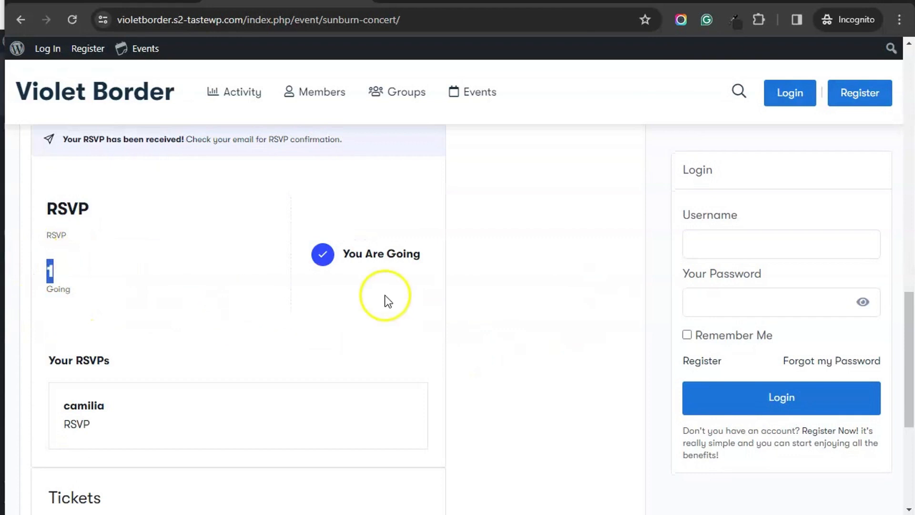
scroll("up", 3)
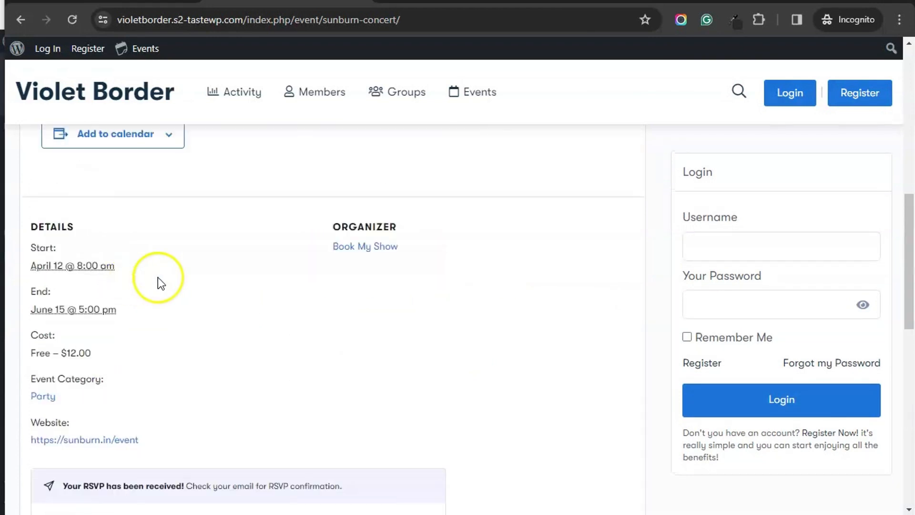
scroll("down", 3)
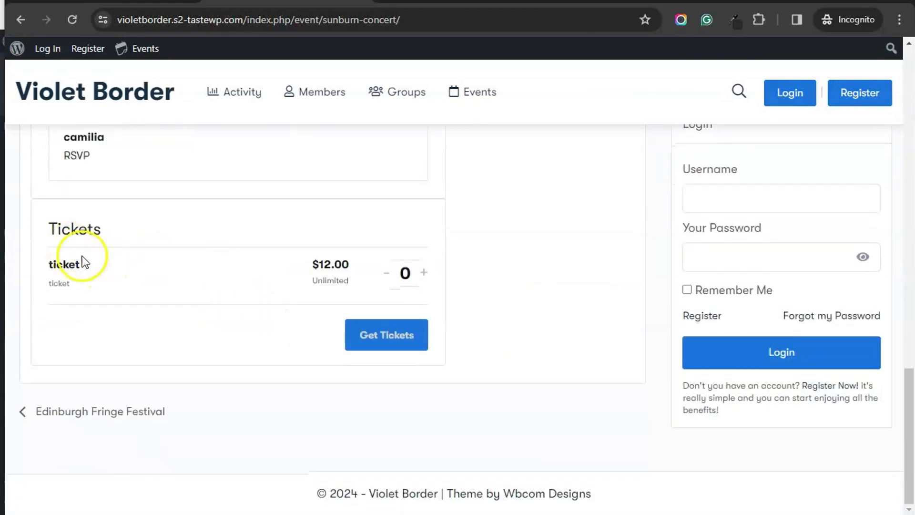
Step: Request two $12 tickets for a $24 total via Get Tickets
double_click(64, 264)
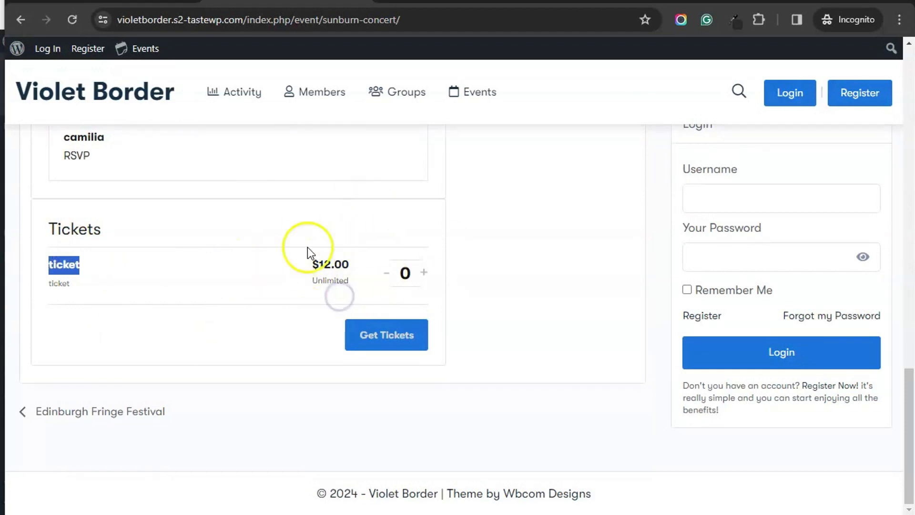
left_click(424, 272)
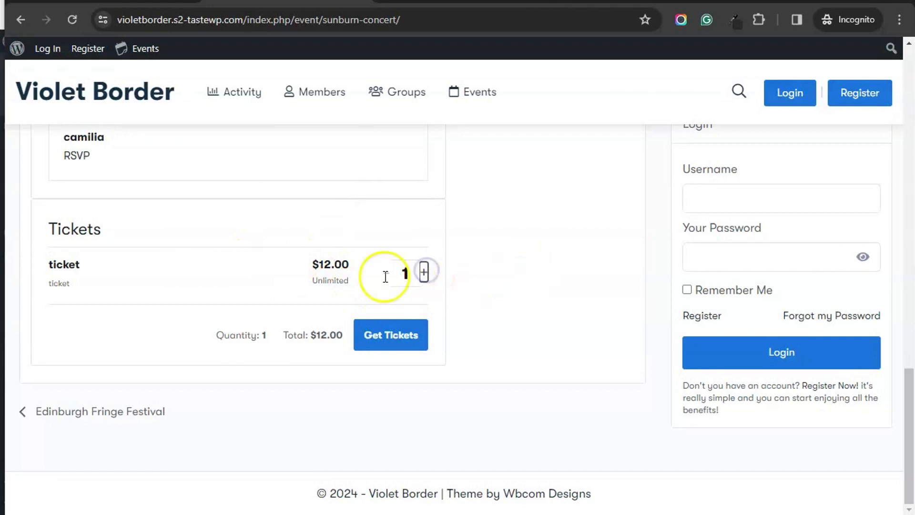
left_click(423, 273)
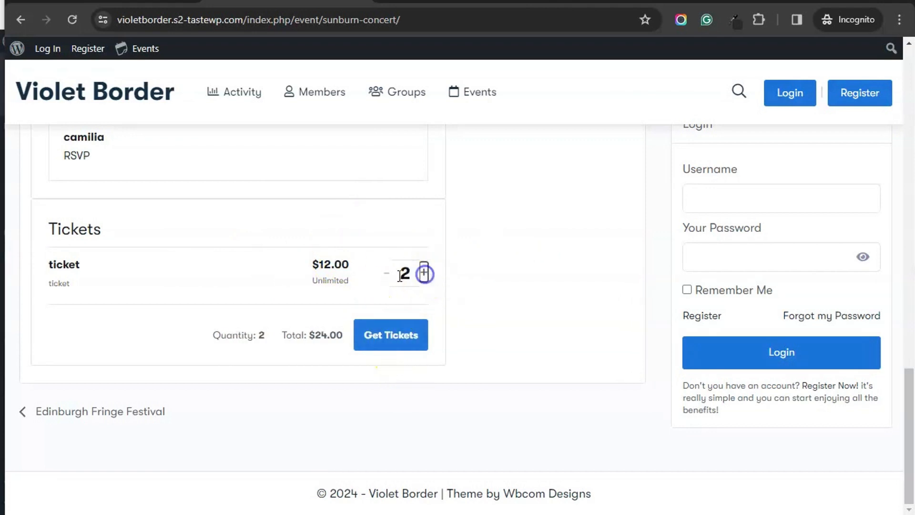
left_click(390, 335)
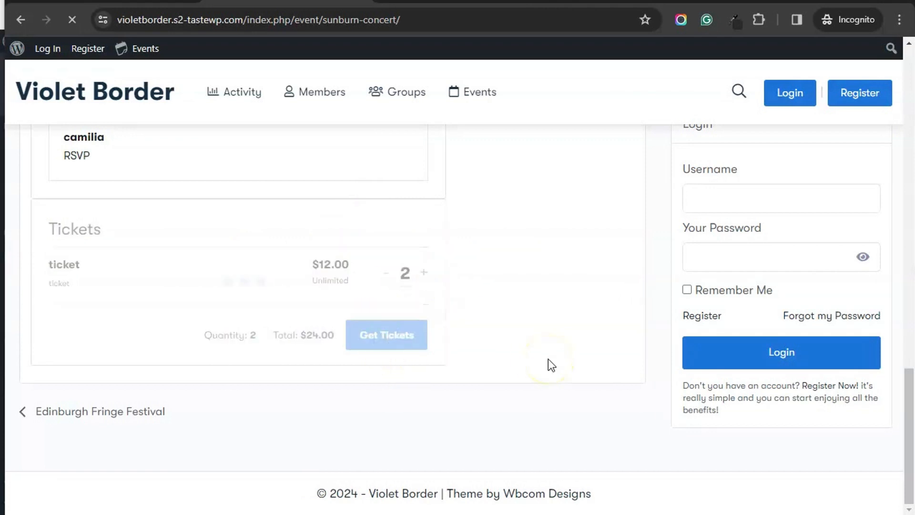
left_click(386, 334)
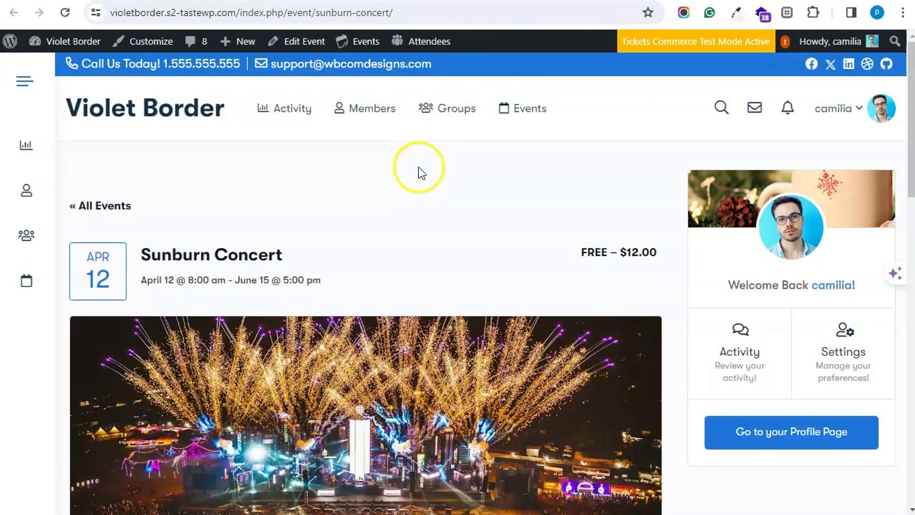
mouse_move(340, 169)
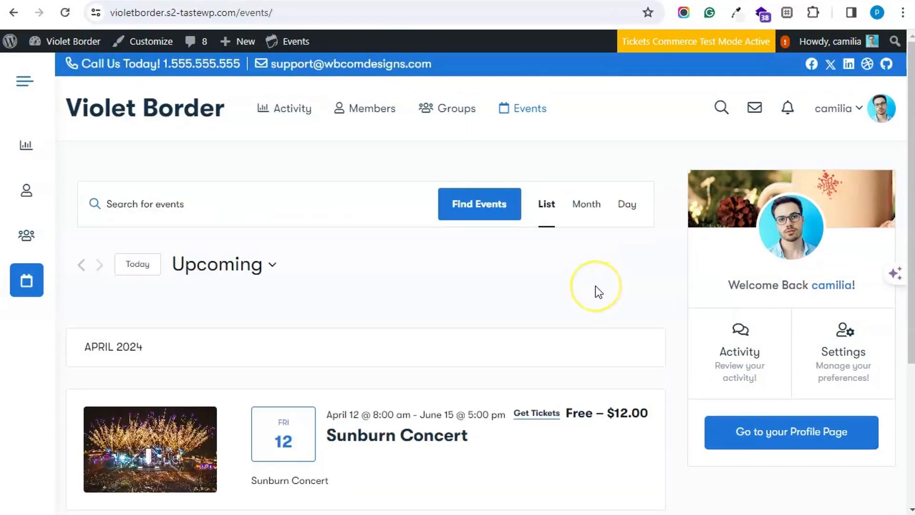
mouse_move(598, 293)
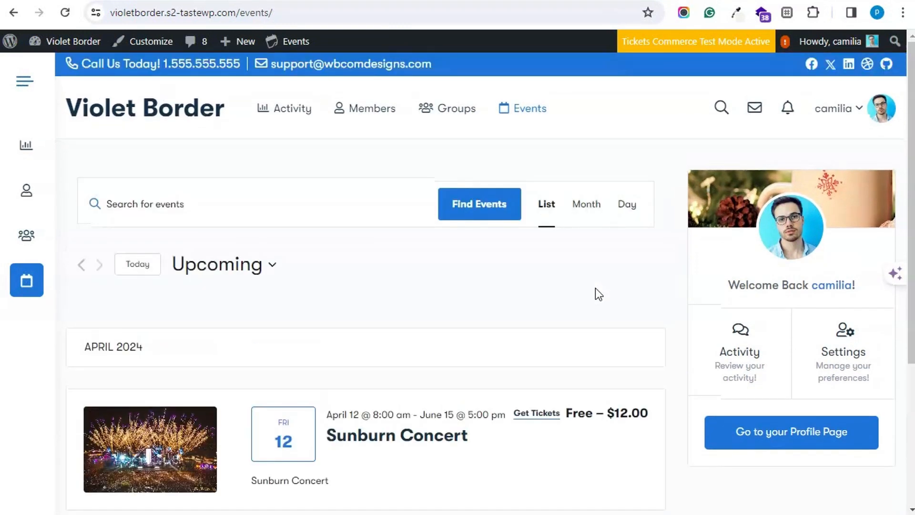